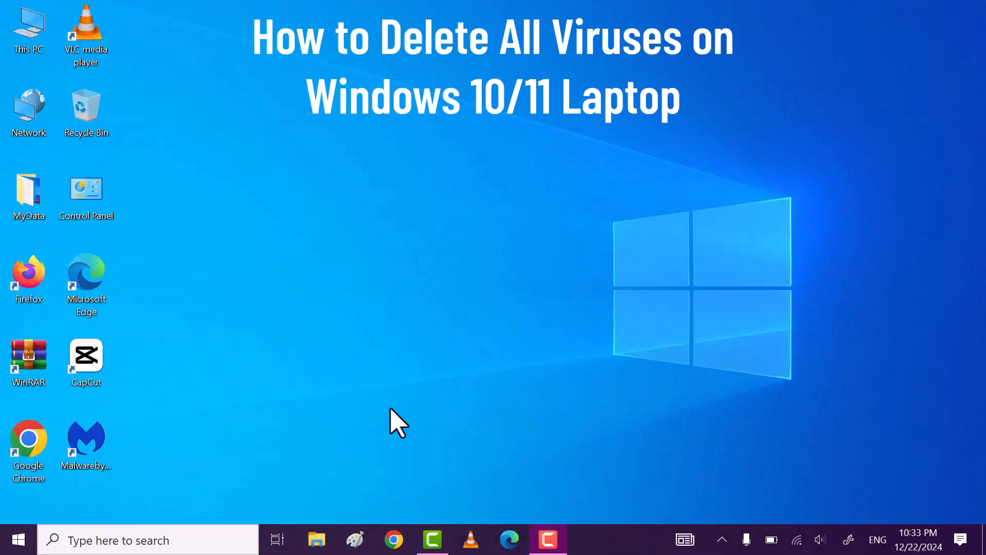
mouse_move(445, 196)
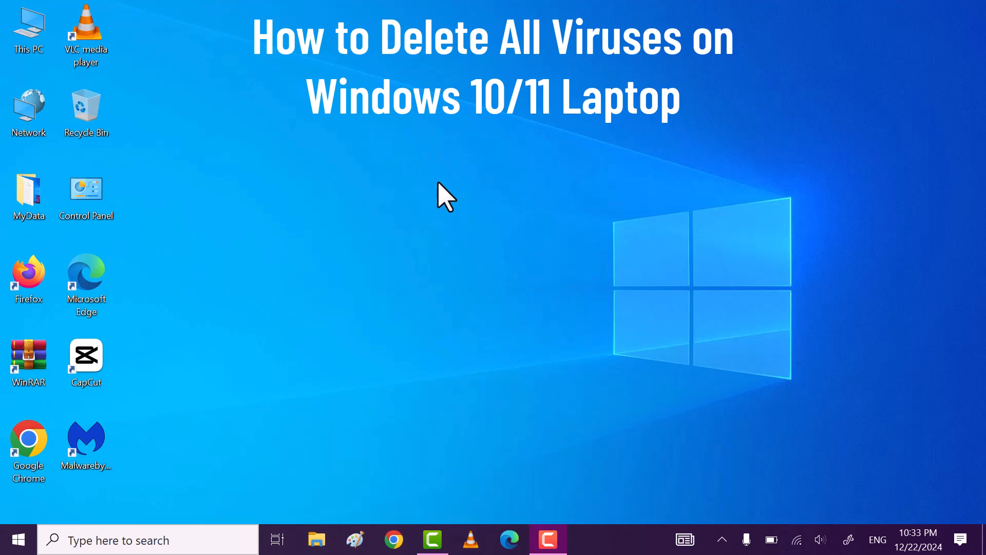
Open the Windows Search panel from the taskbar search box.
right_click(445, 195)
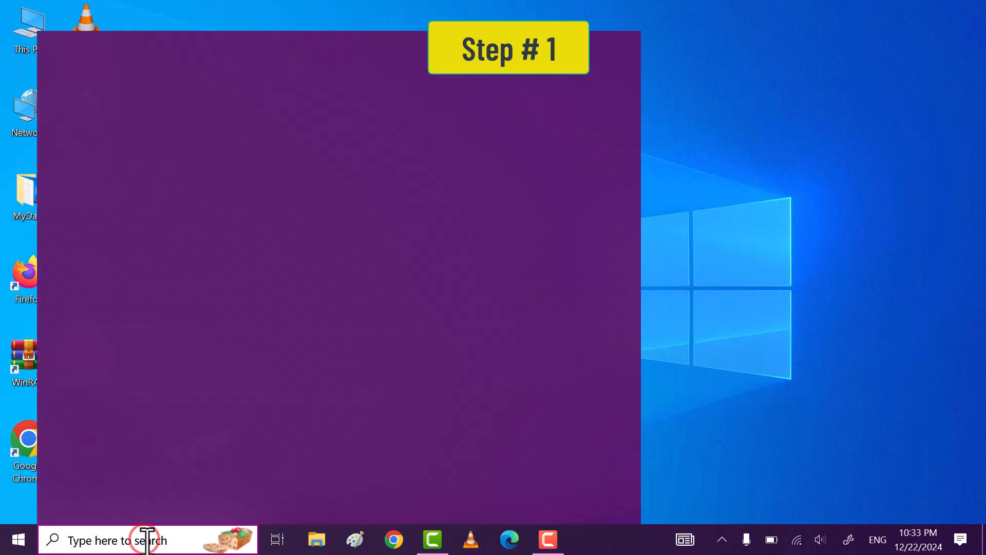
Search 'command' and run Command Prompt as administrator, approving the UAC prompt.
text(command)
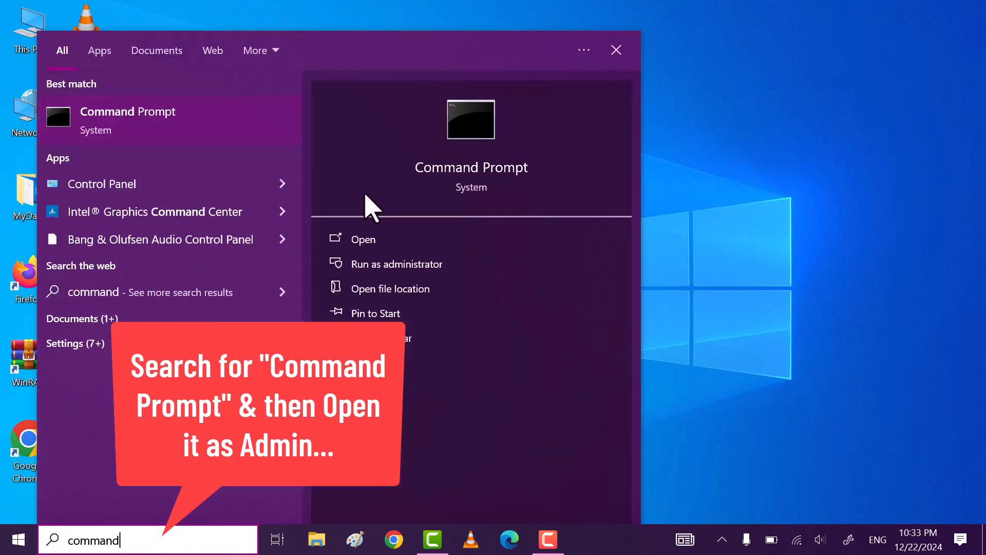
right_click(128, 119)
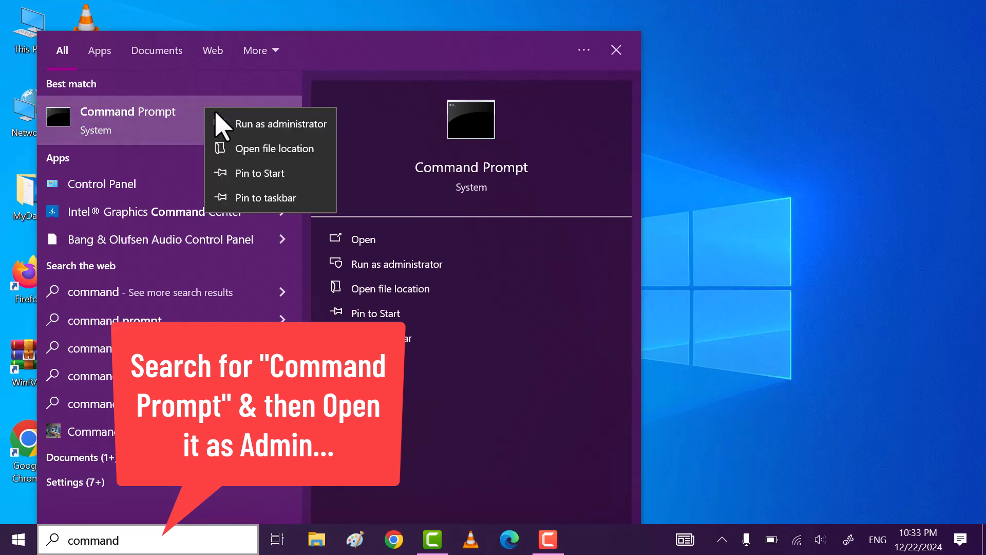
click(281, 124)
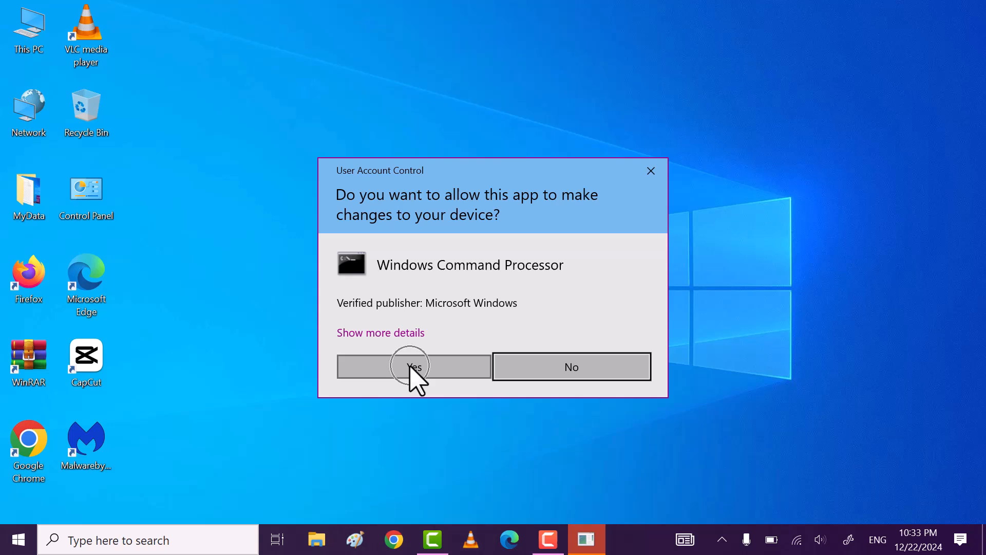
click(413, 366)
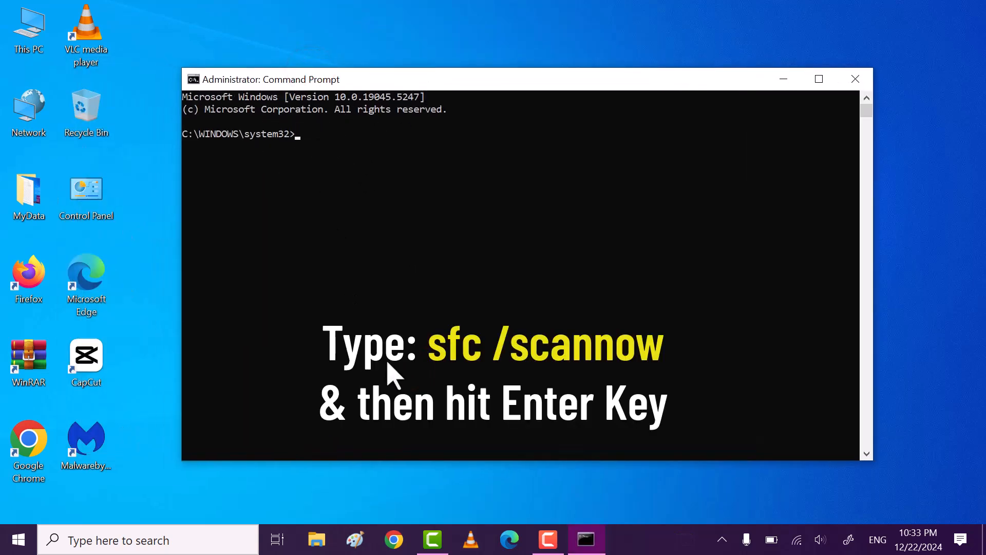
Run sfc /scannow in the administrator Command Prompt.
text(sfc)
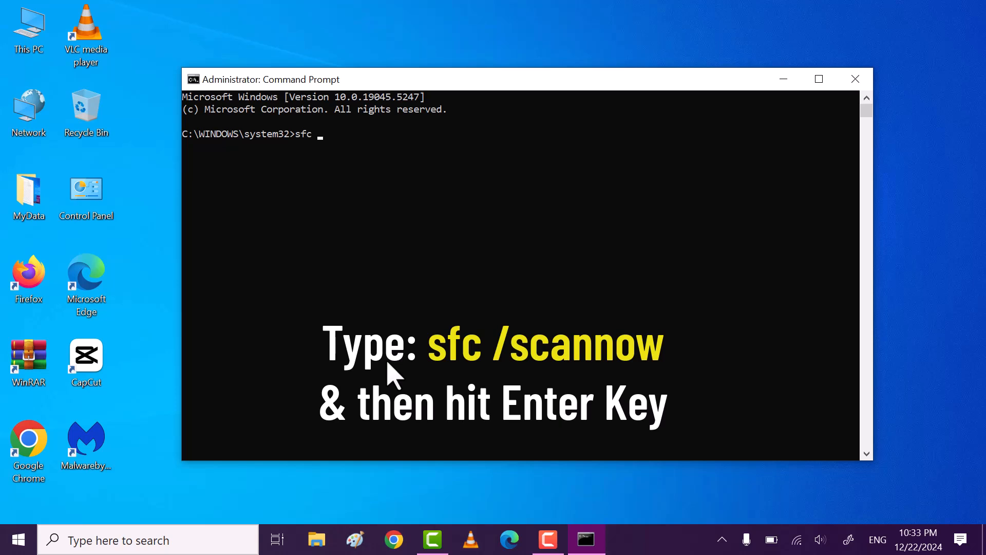
text(/scanno)
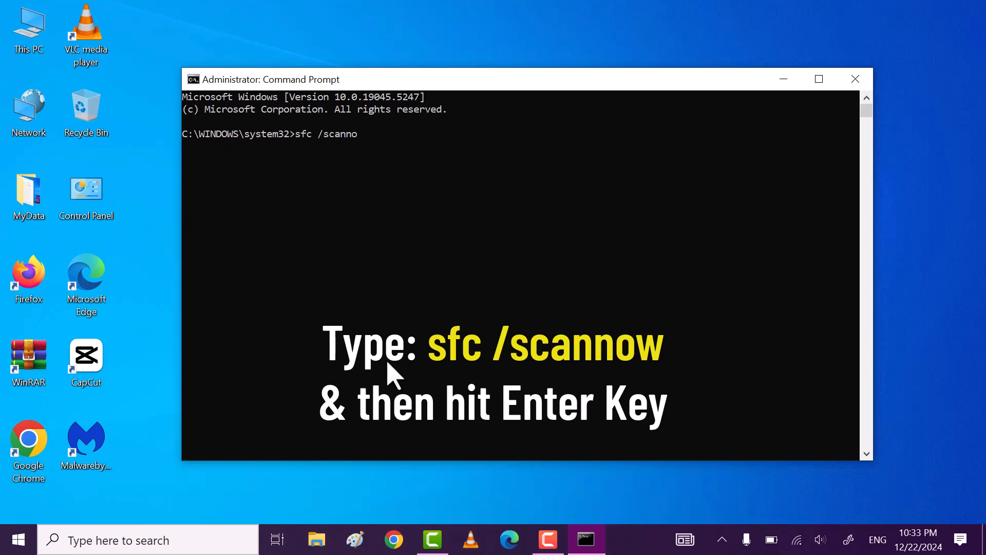
key(Return)
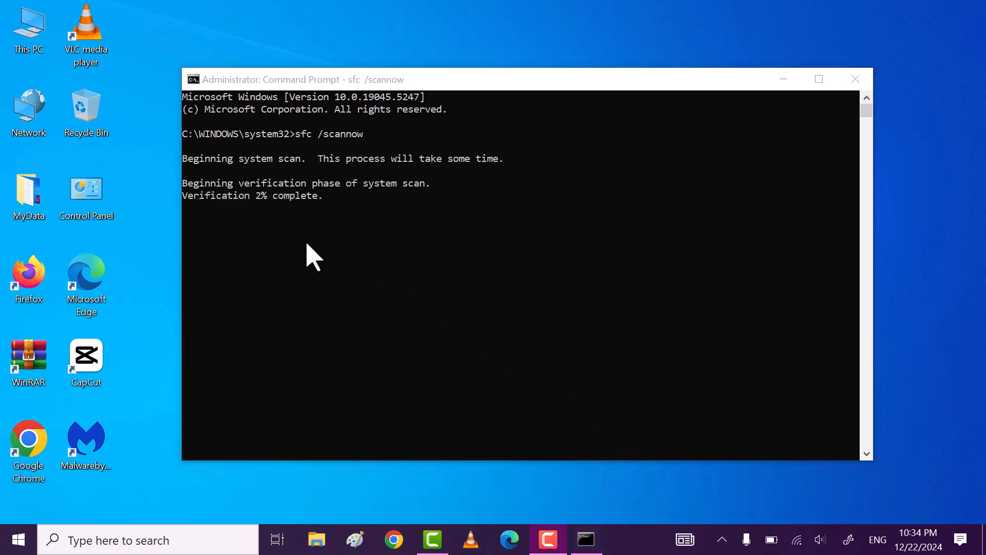
mouse_move(282, 235)
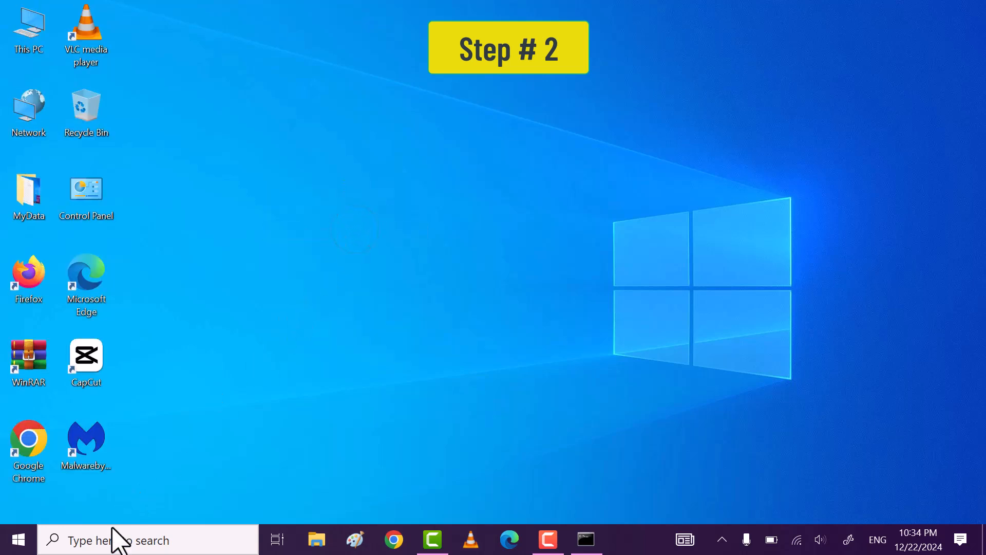
Search 'disk cleanup' and open Disk Cleanup with drive C: selected.
click(126, 540)
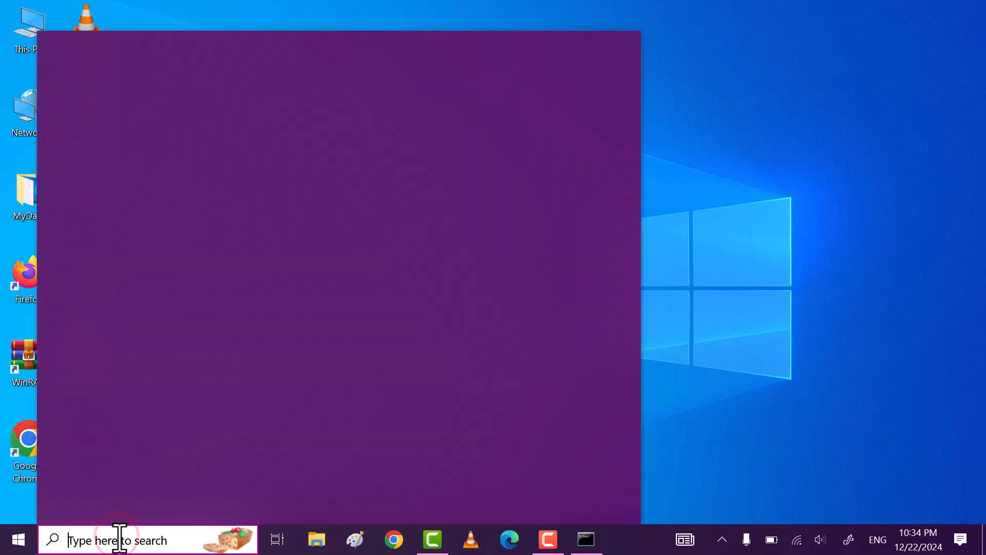
text(disk cla)
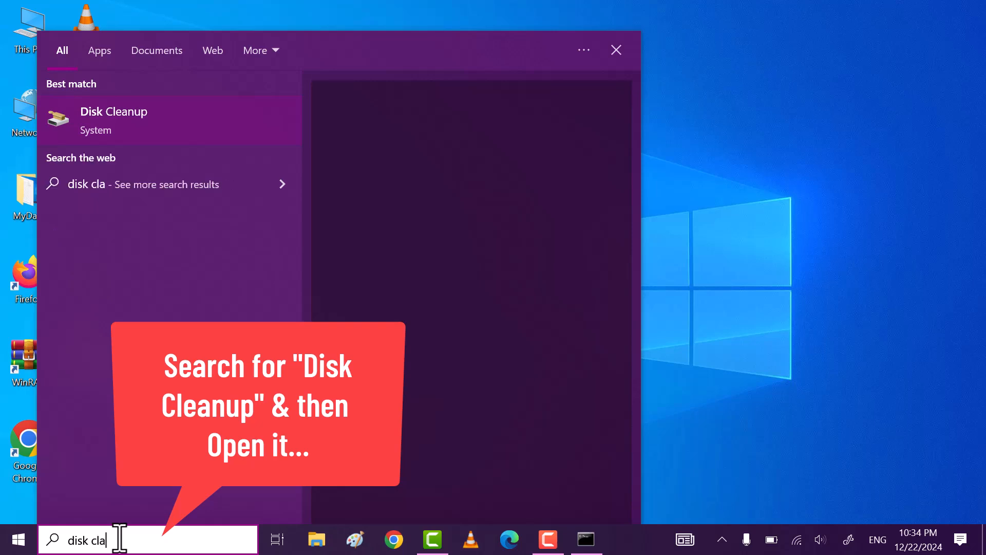
text(nup)
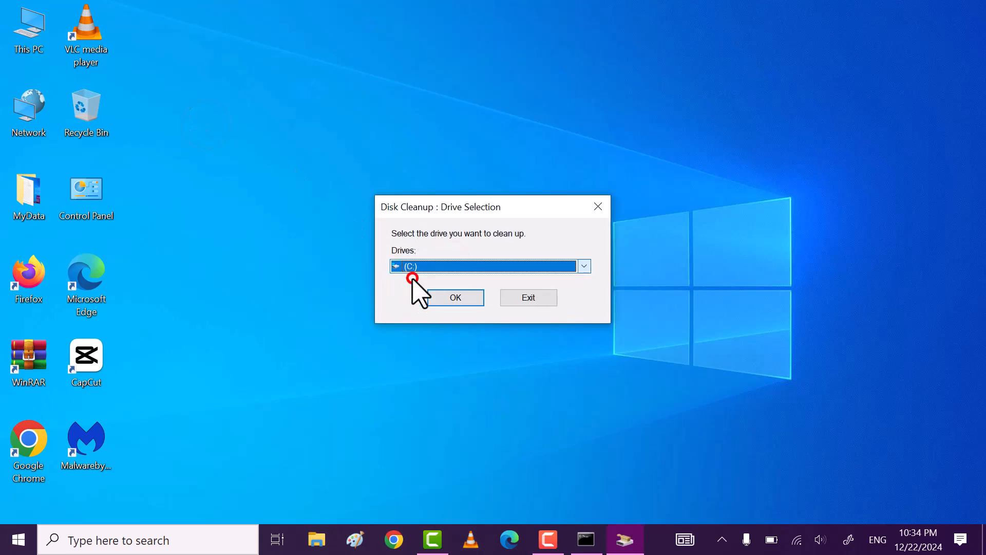
Delete temporary files, thumbnails and Recycle Bin contents from drive C:.
click(455, 297)
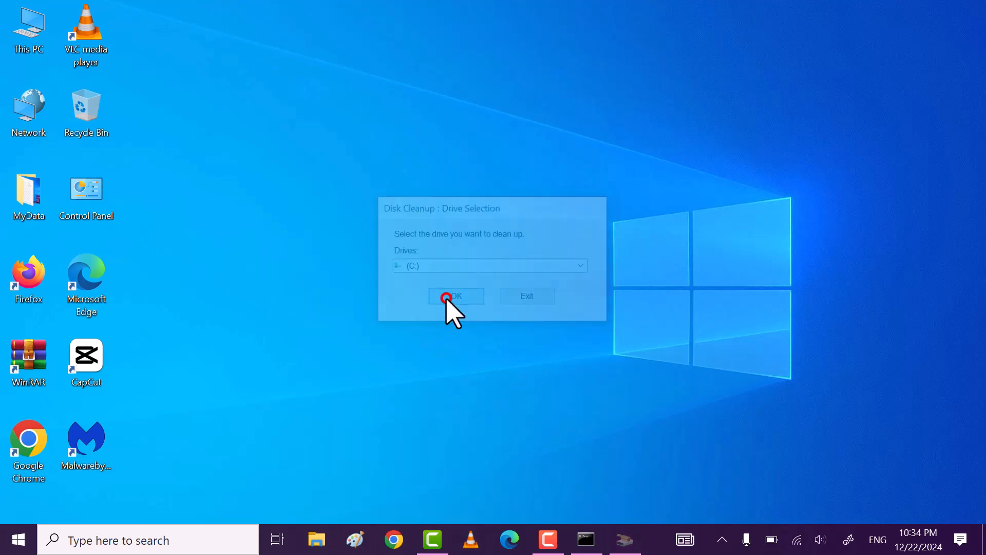
click(456, 296)
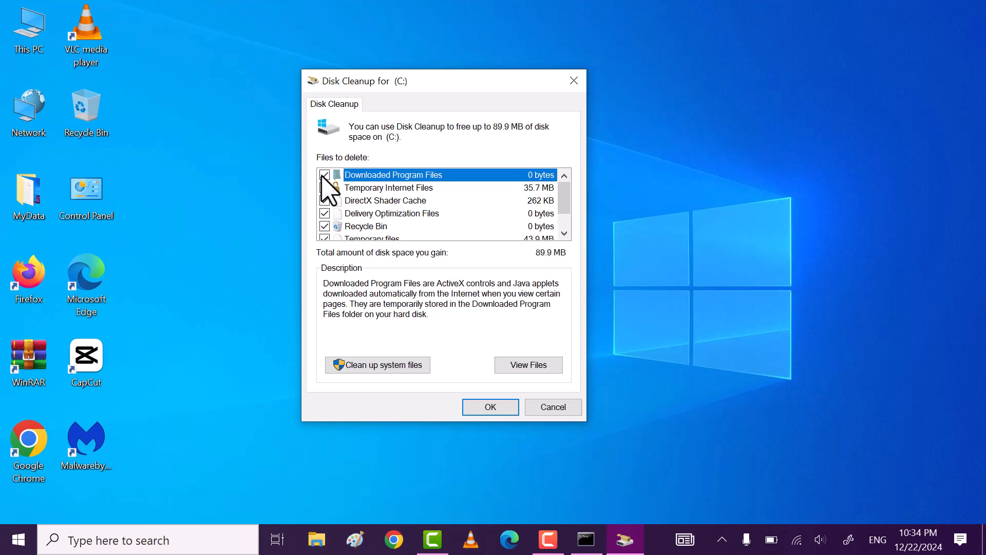
click(325, 188)
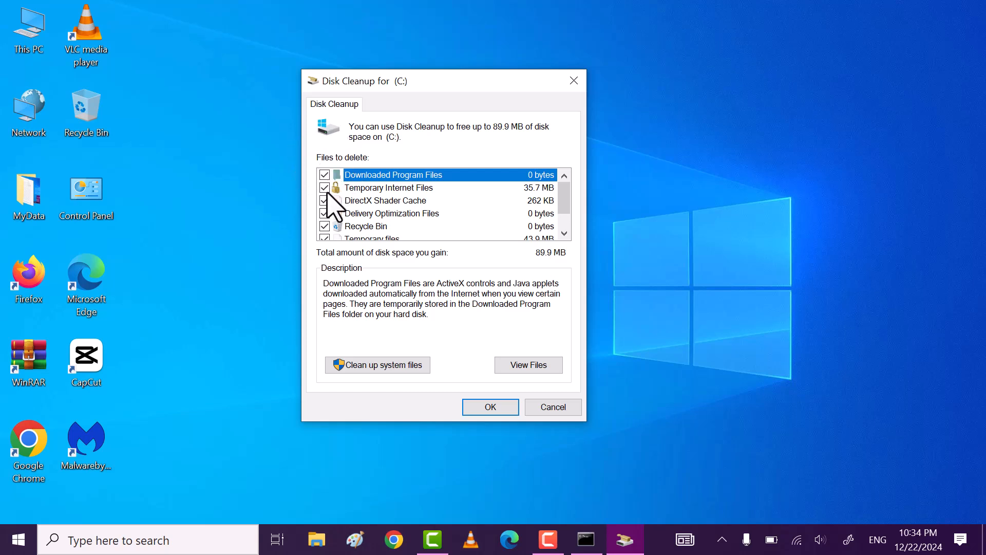
scroll(down, 3)
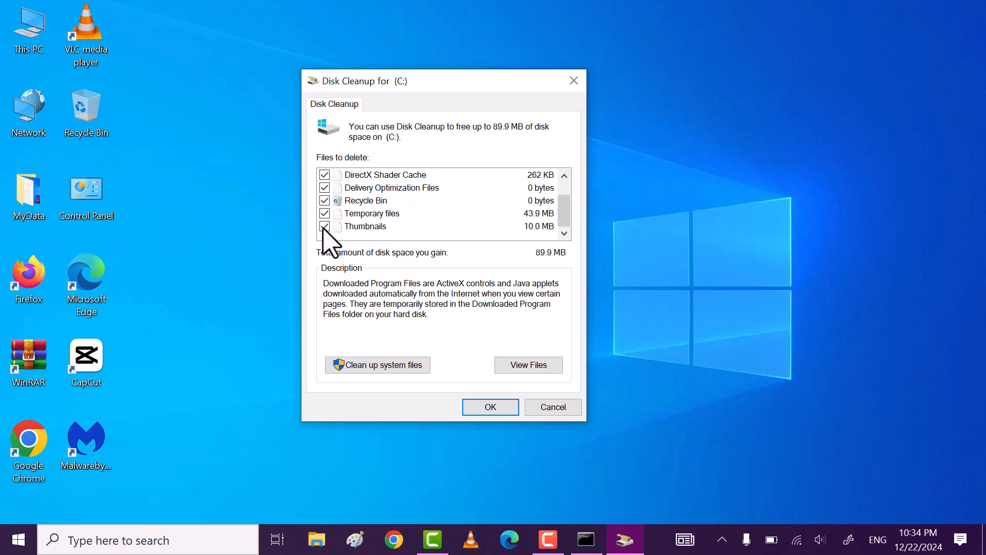
mouse_move(561, 264)
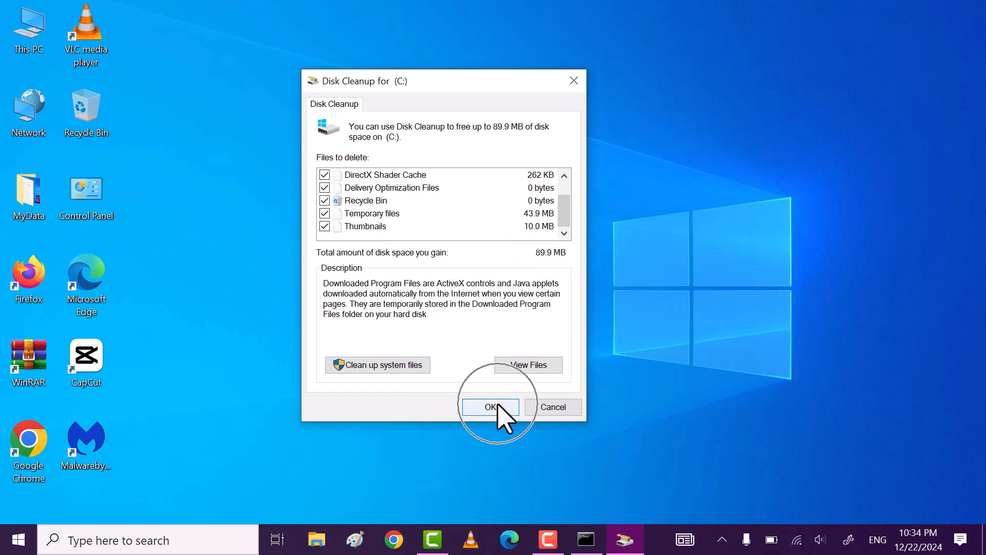
click(490, 407)
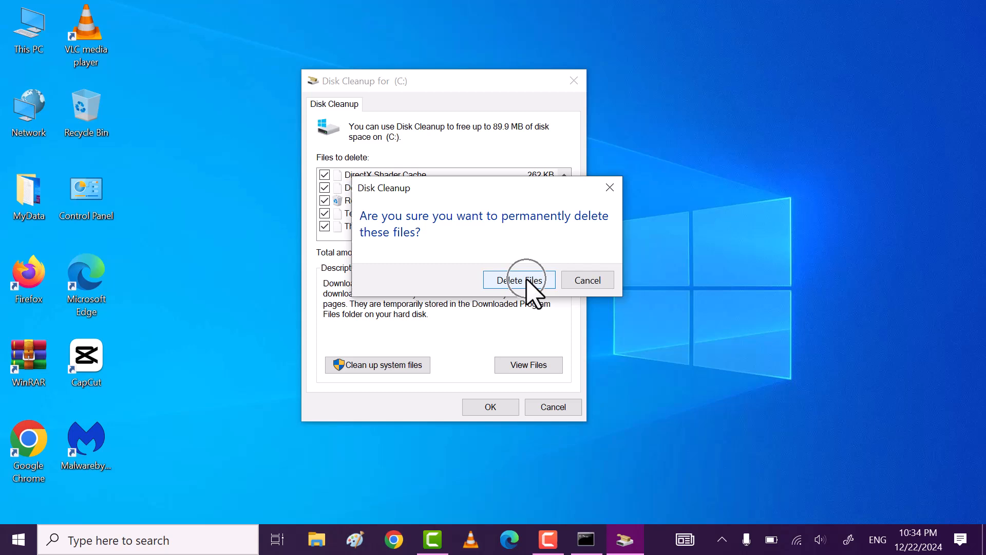
click(517, 280)
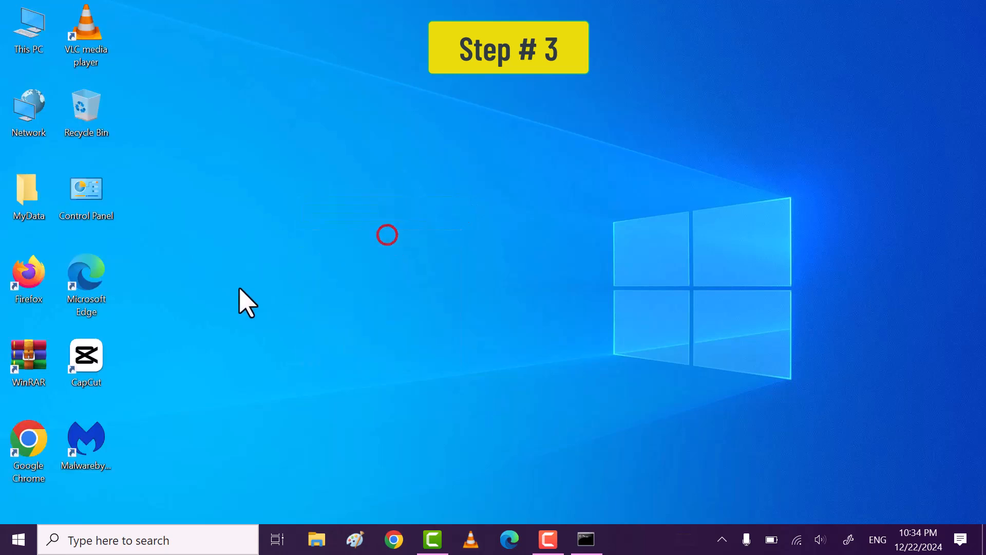
mouse_move(14, 540)
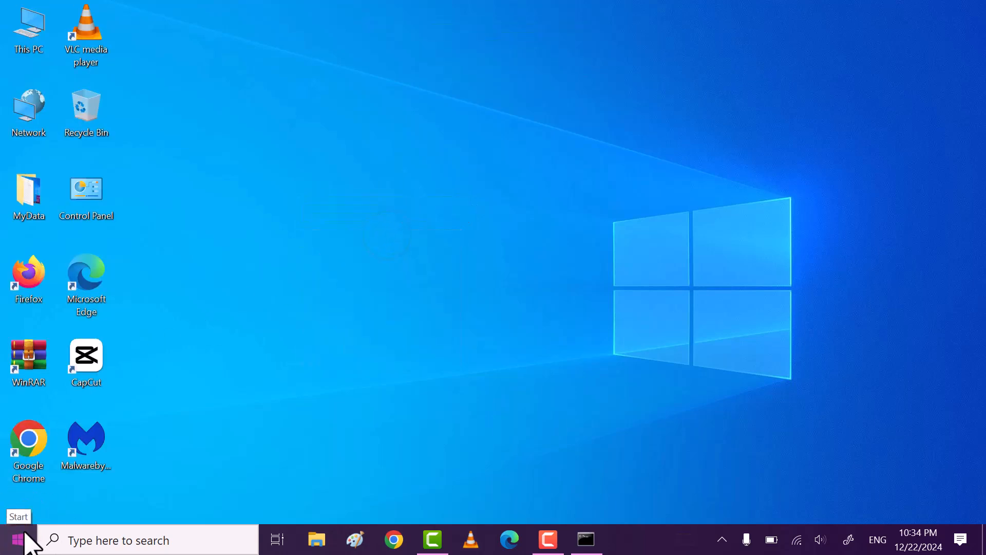
Open the Windows Temp folder by running 'temp' from the Run dialog.
right_click(12, 540)
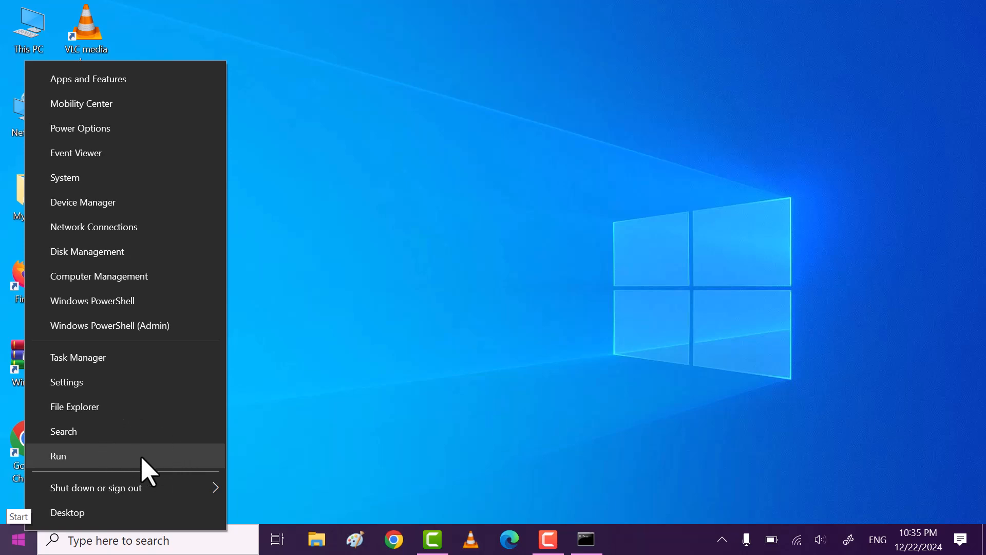
click(58, 456)
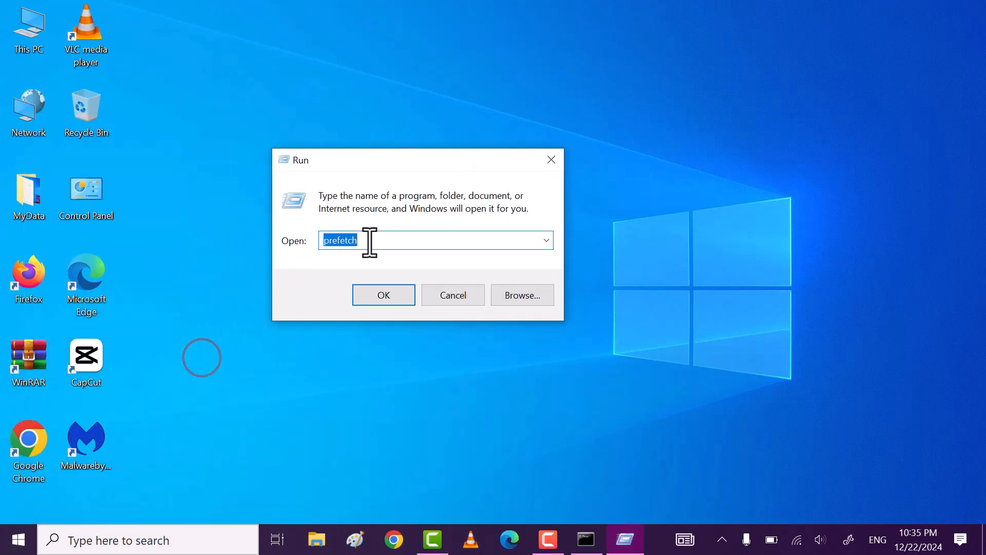
text(temp)
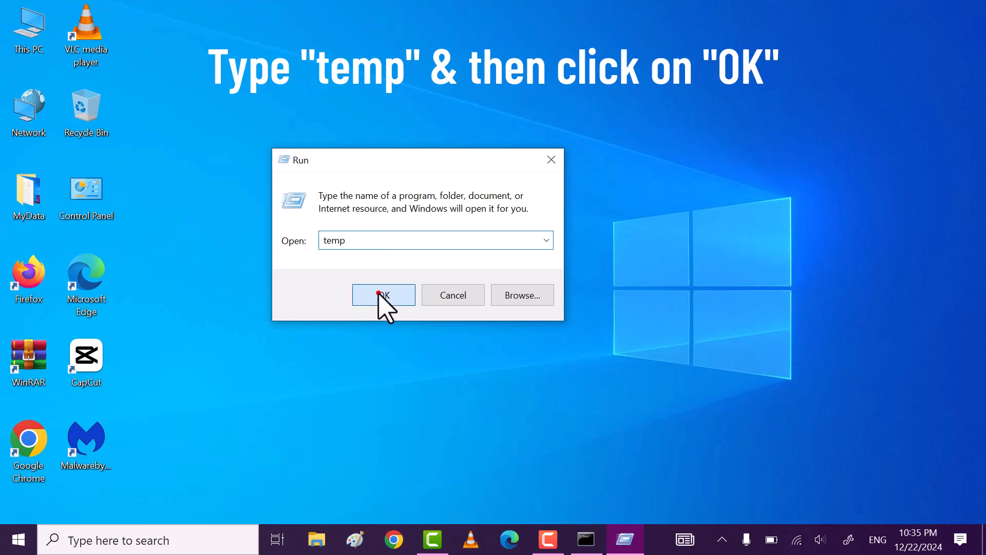
click(383, 295)
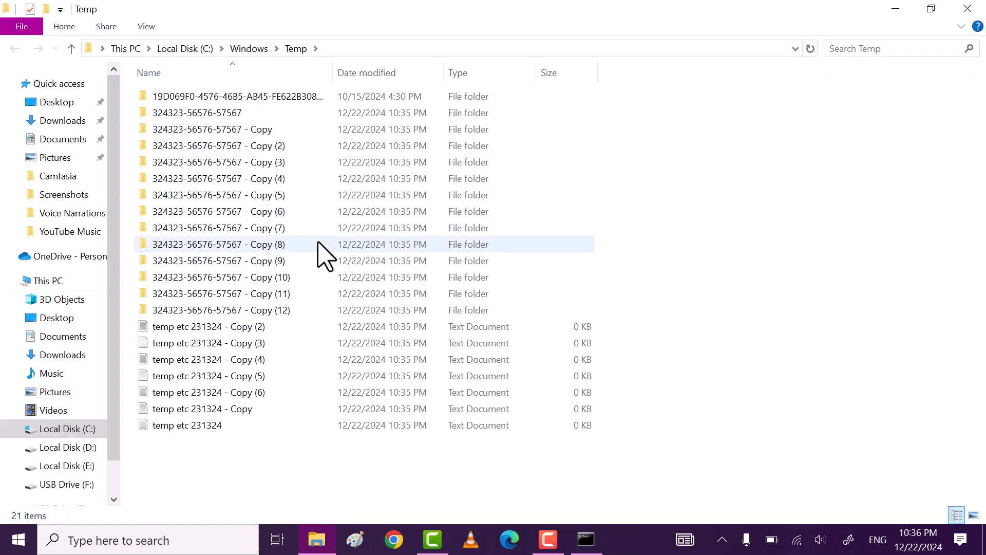
Delete all Temp folder items, abandoning the one SYSTEM-protected folder.
key(ctrl+a)
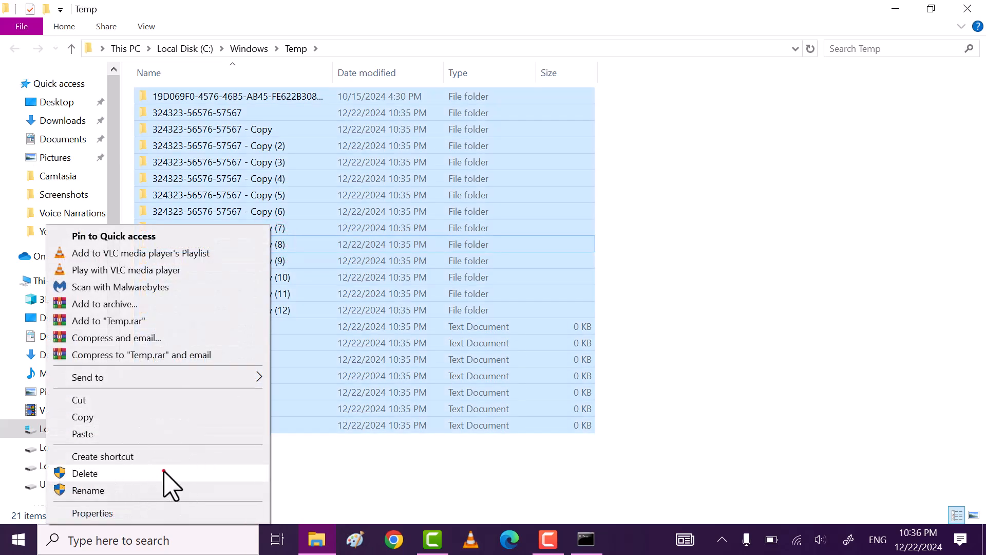
click(84, 473)
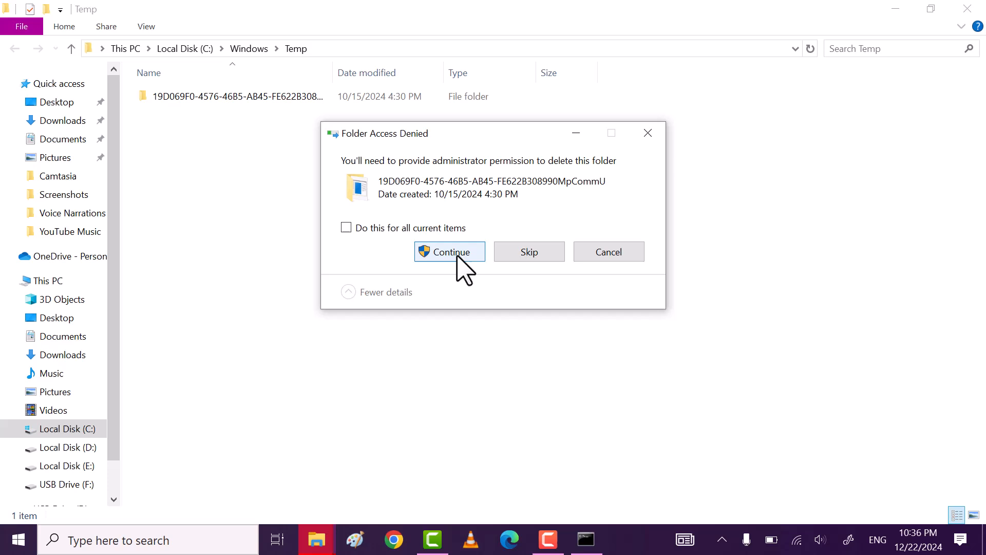
click(449, 252)
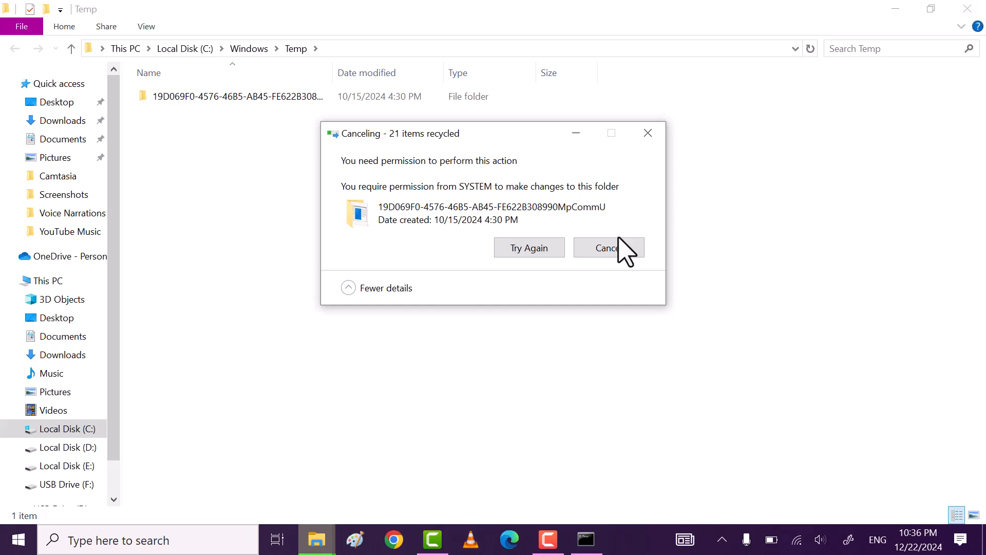
click(605, 247)
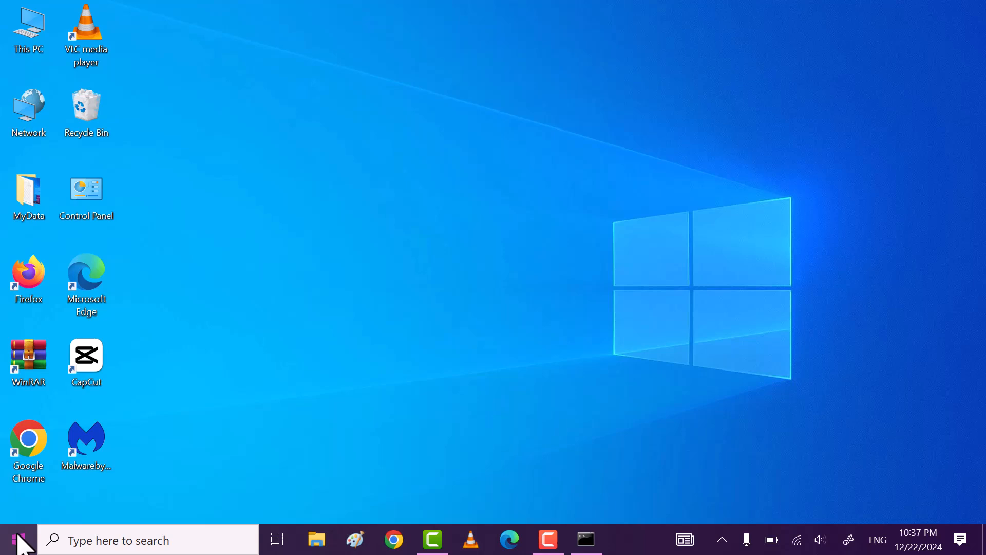
Open the user's %temp% folder from the Run dialog.
right_click(14, 540)
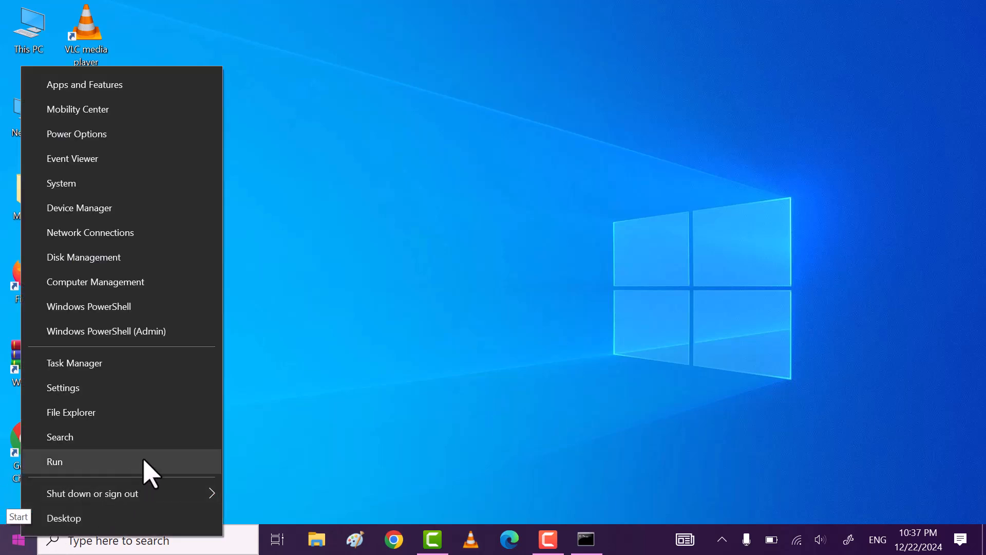
click(54, 462)
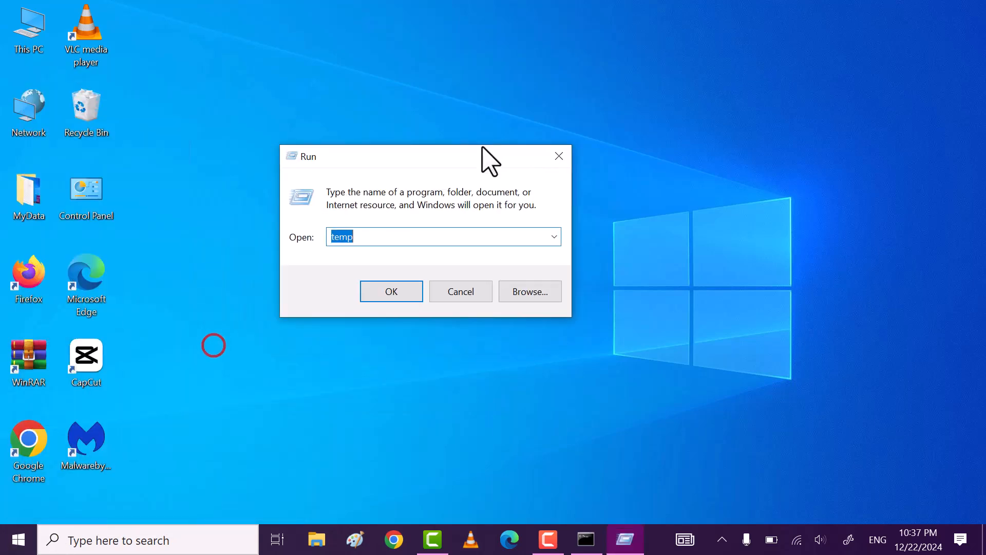
text(%t)
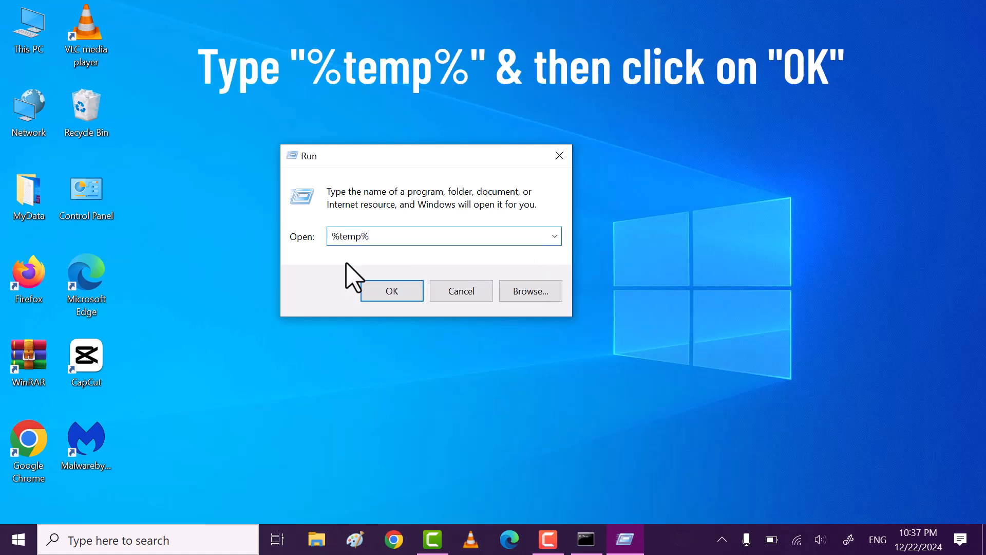
click(392, 291)
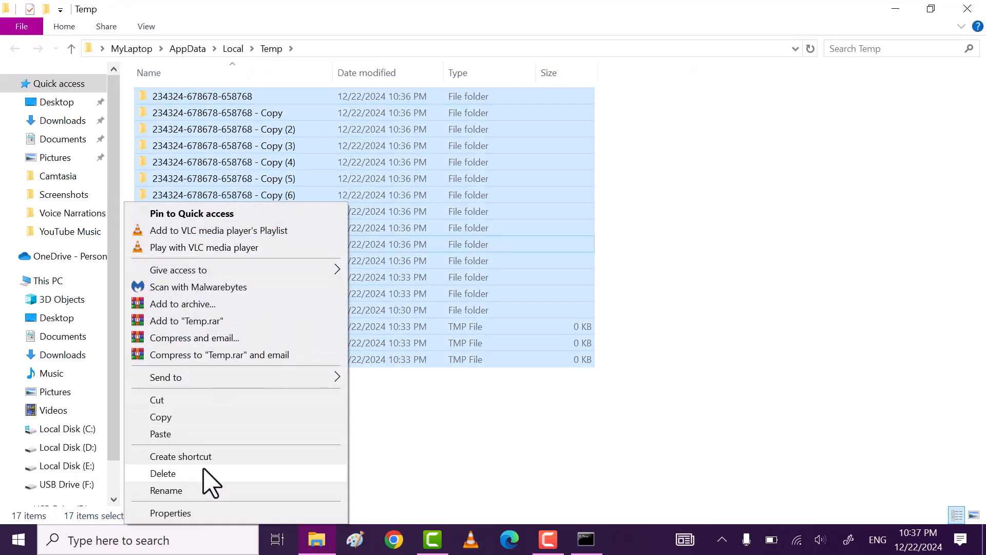
Delete the %temp% folder contents, skipping the in-use trecRec items.
click(163, 473)
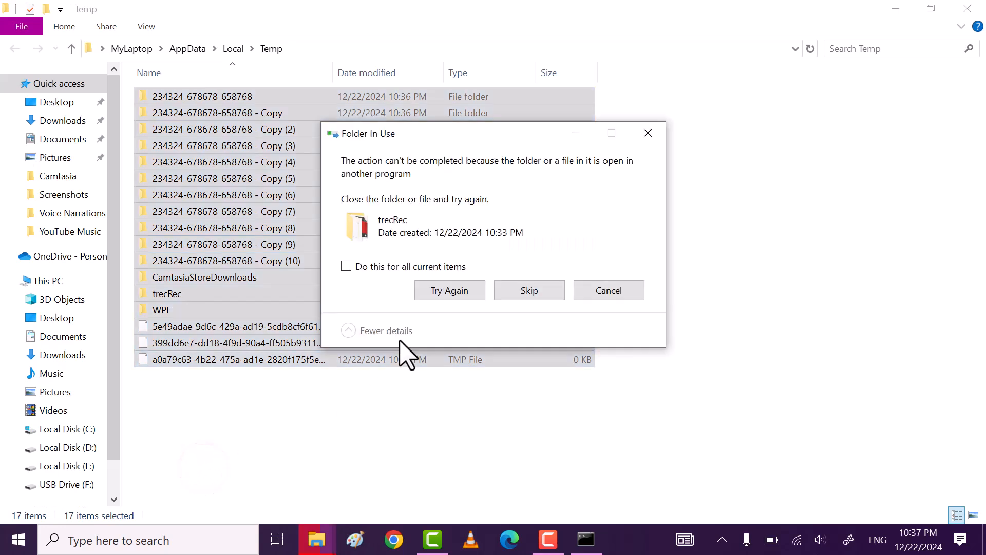
click(529, 289)
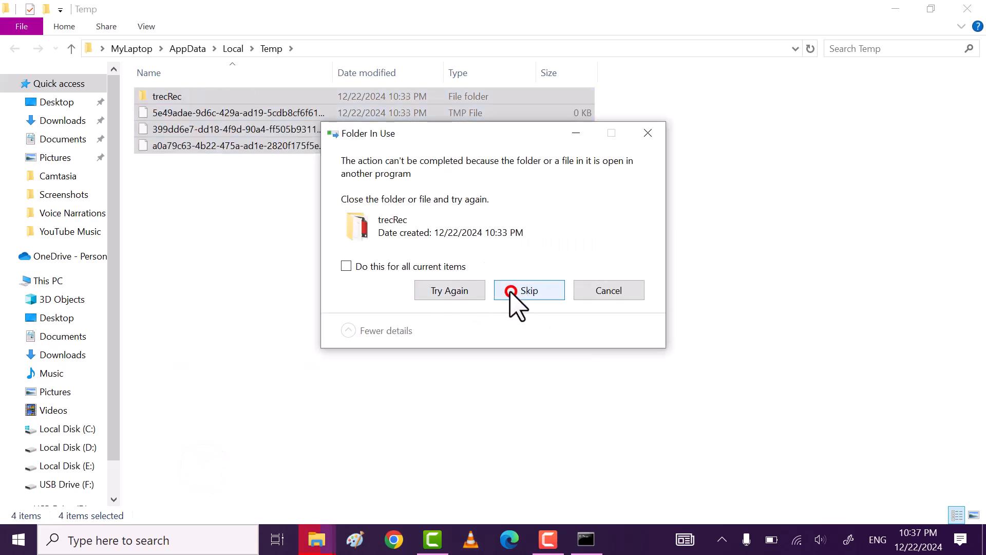
click(530, 290)
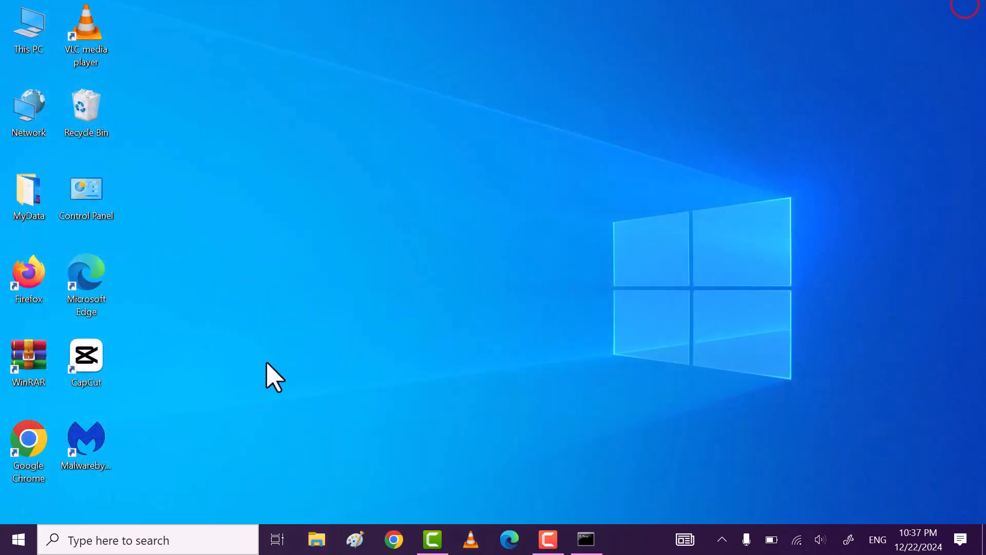
Open the Windows Prefetch folder by running 'prefetch' from the Run dialog.
right_click(19, 538)
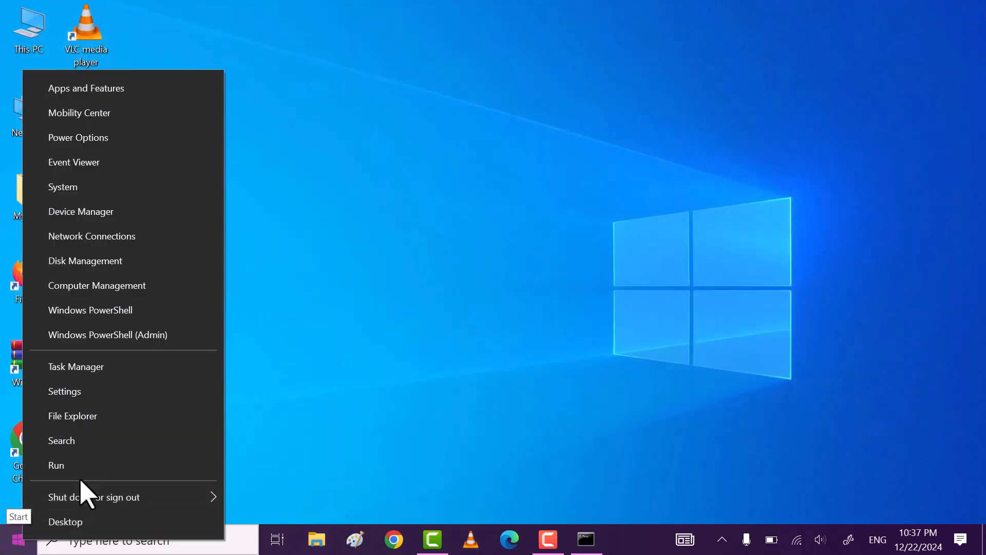
click(56, 464)
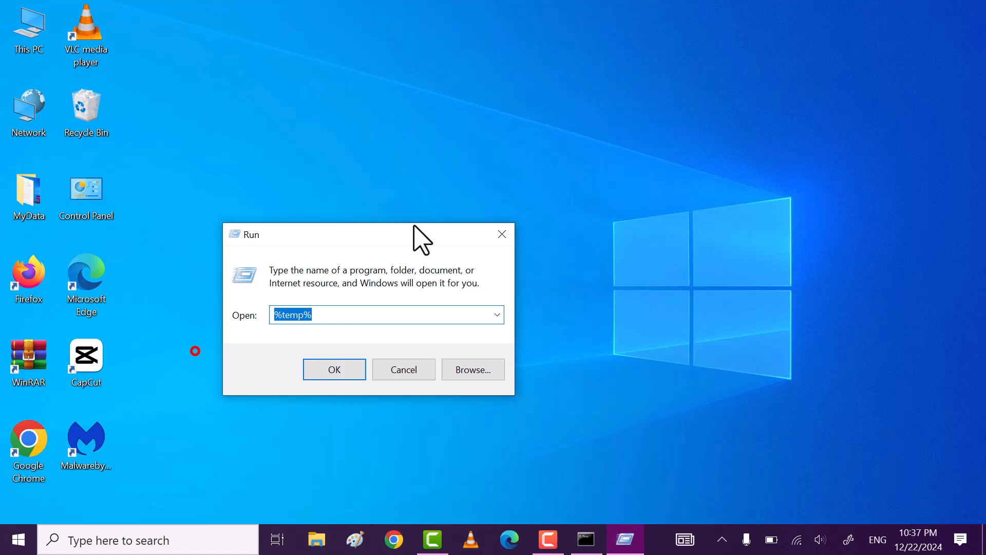
text(prefetch)
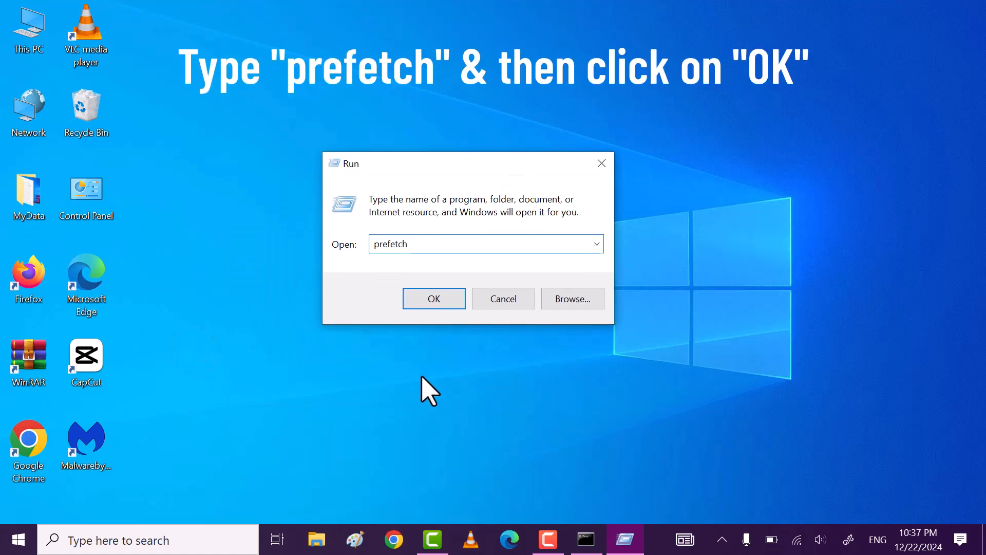
click(434, 298)
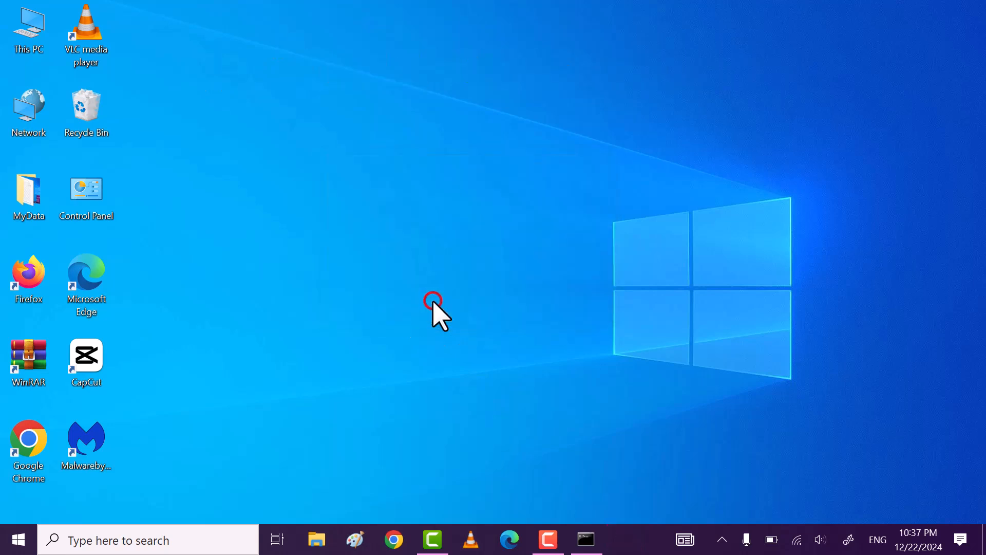
Select and delete the two items in the Prefetch folder.
click(317, 540)
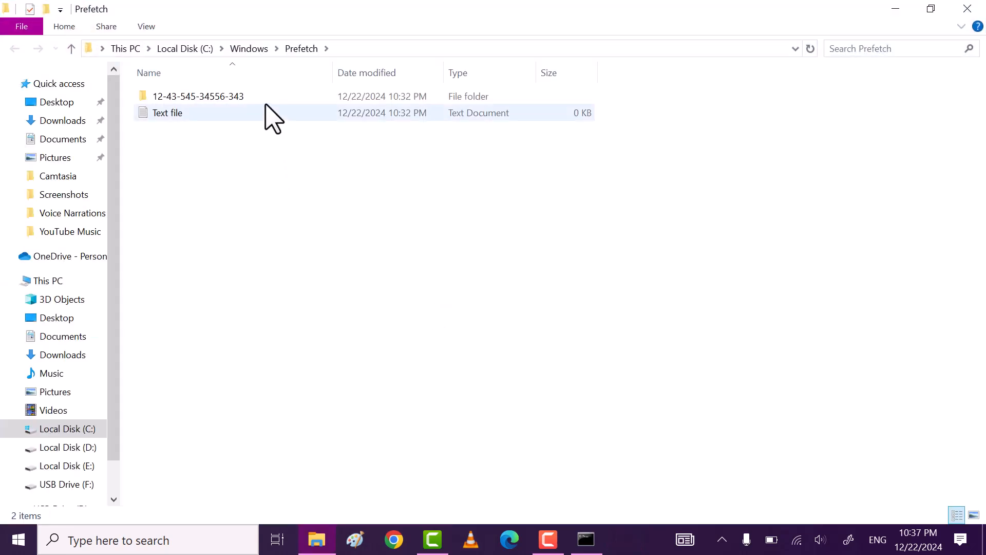
right_click(197, 95)
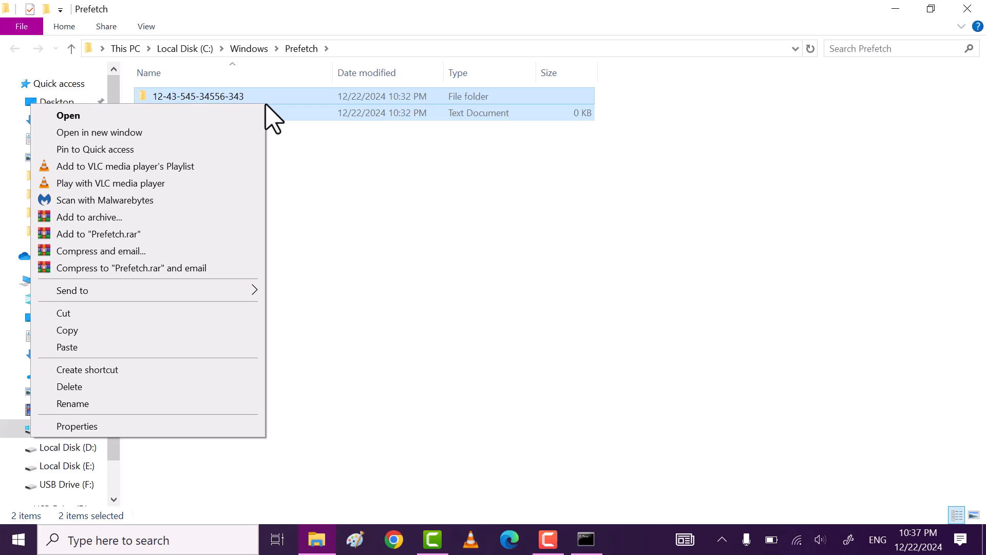
click(70, 386)
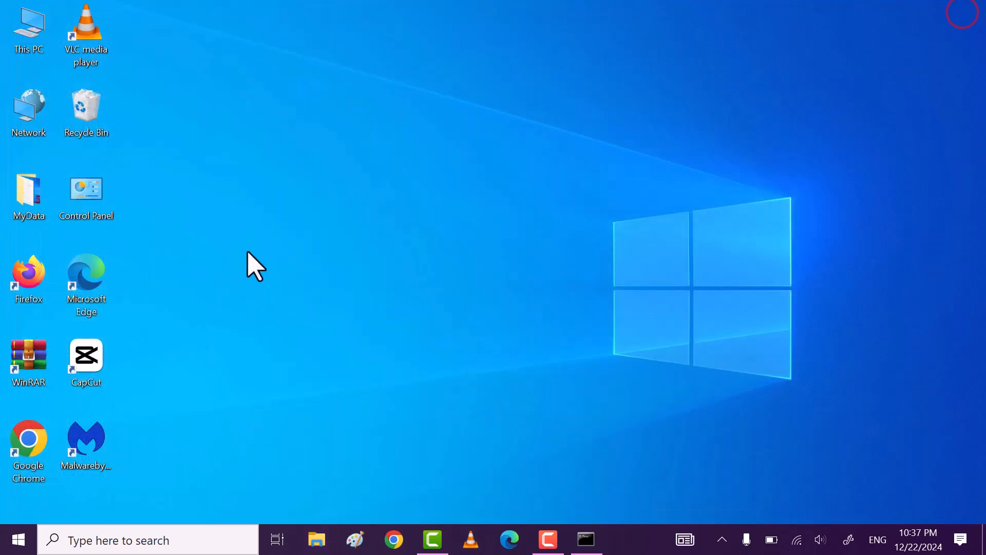
Empty the Recycle Bin from the desktop, confirming deletion of all 35 items.
right_click(85, 110)
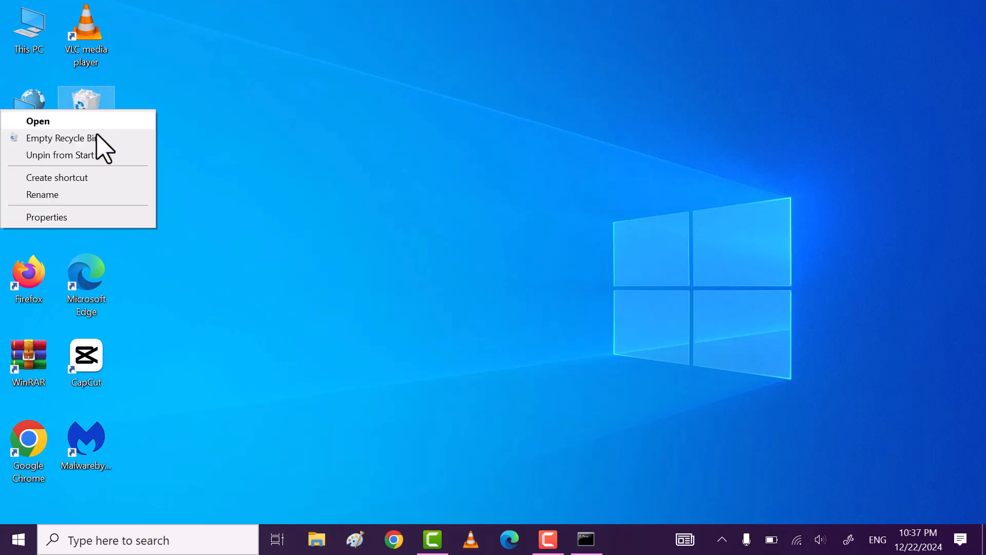
click(61, 138)
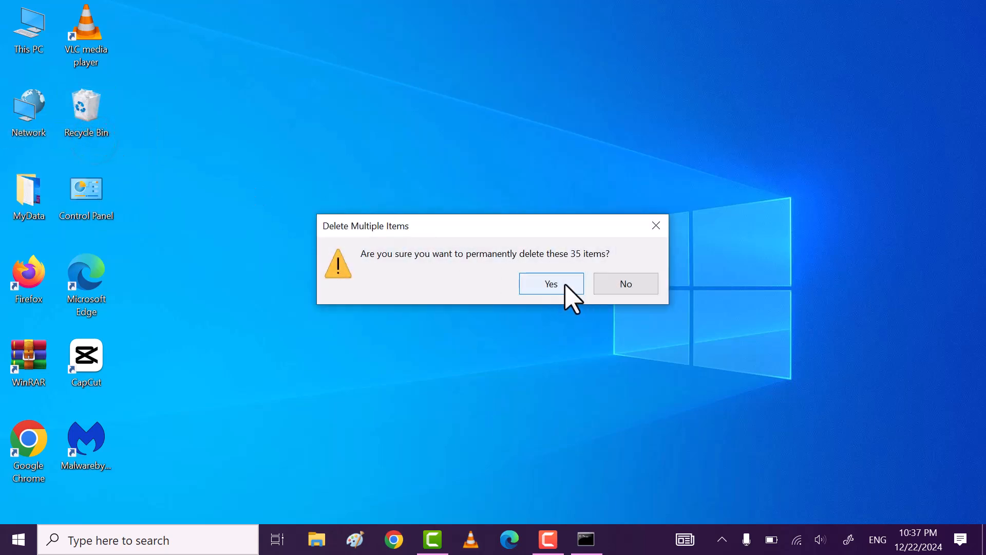
click(551, 283)
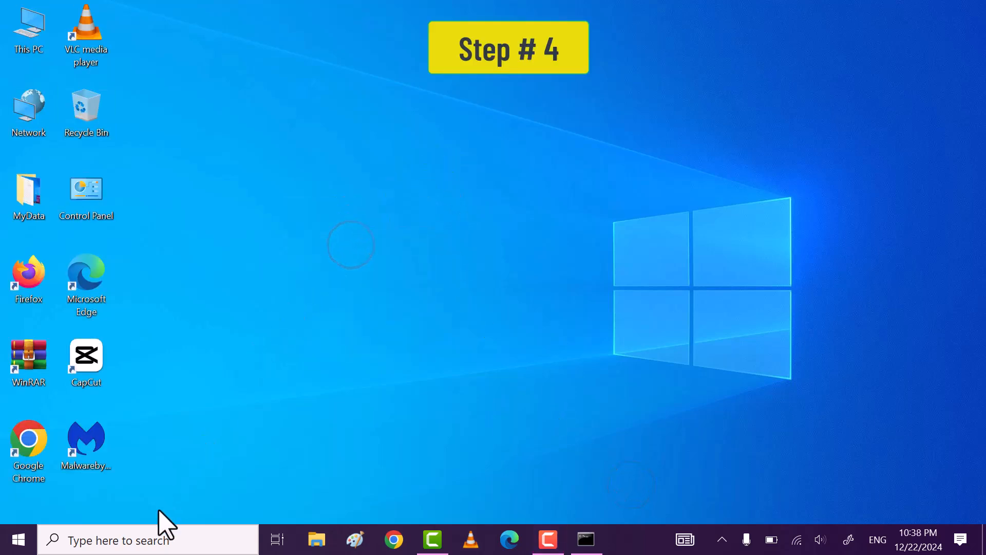
Launch the Malicious Software Removal Tool by searching 'mrt' and approving User Account Control.
click(145, 539)
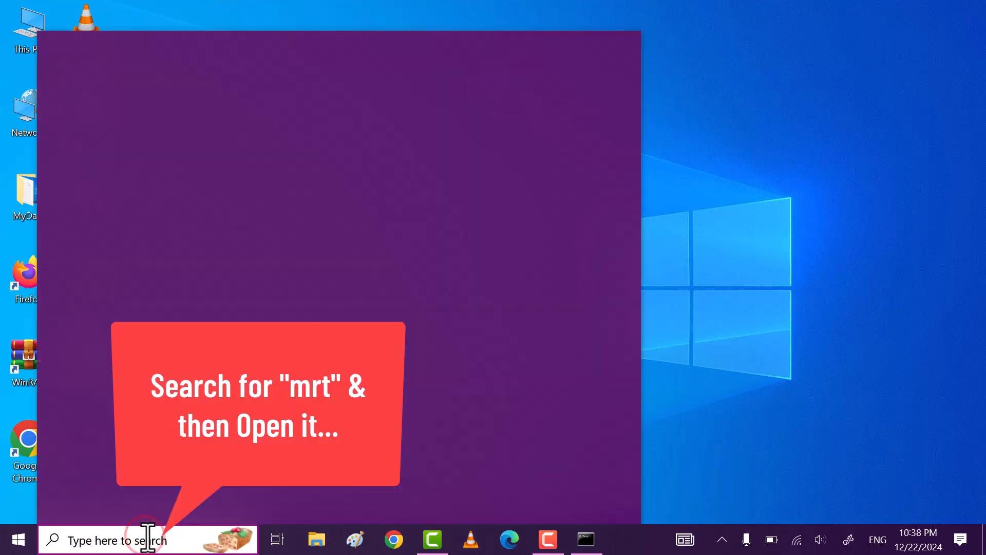
text(mrt)
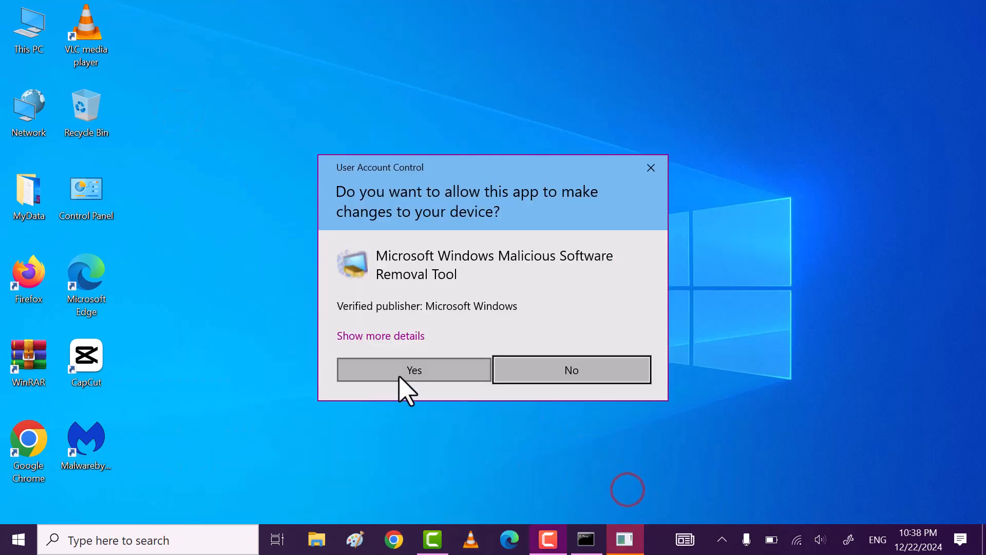
click(413, 369)
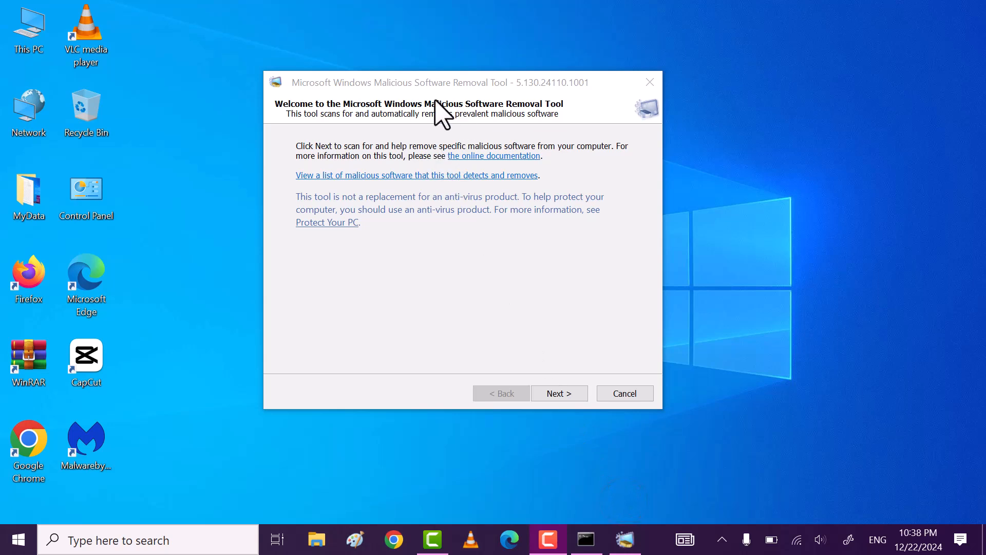
mouse_move(513, 113)
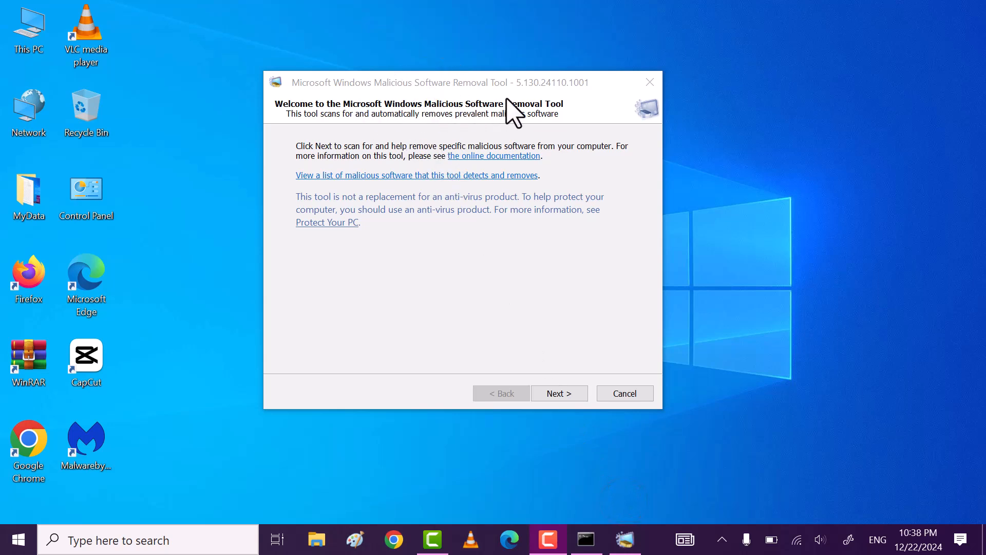
Run a full system scan in the removal tool, then close its window.
click(558, 393)
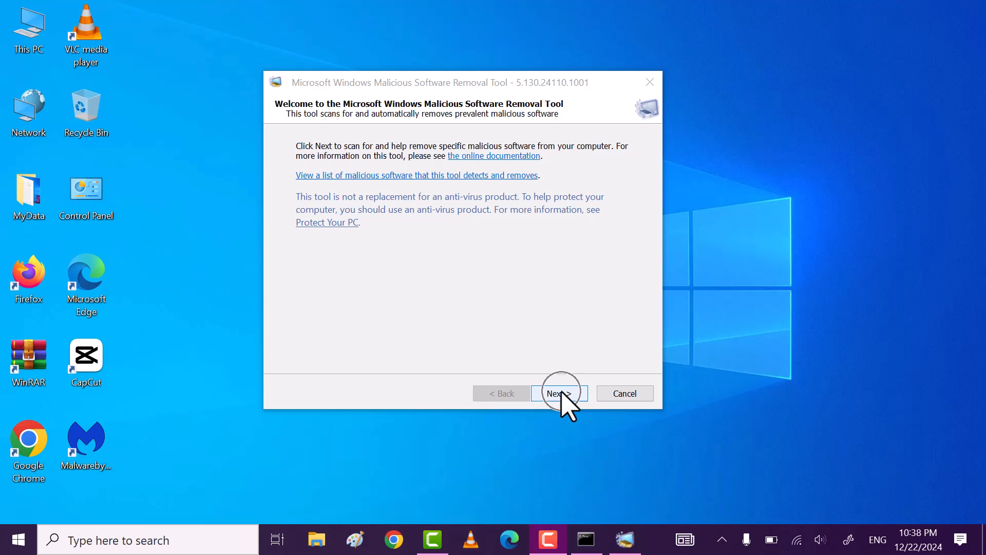
click(558, 393)
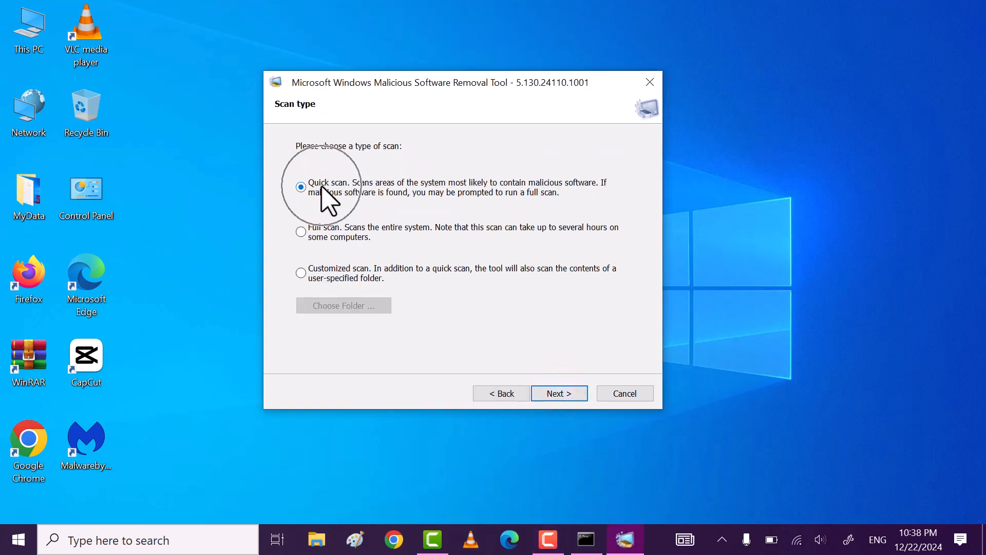
mouse_move(302, 232)
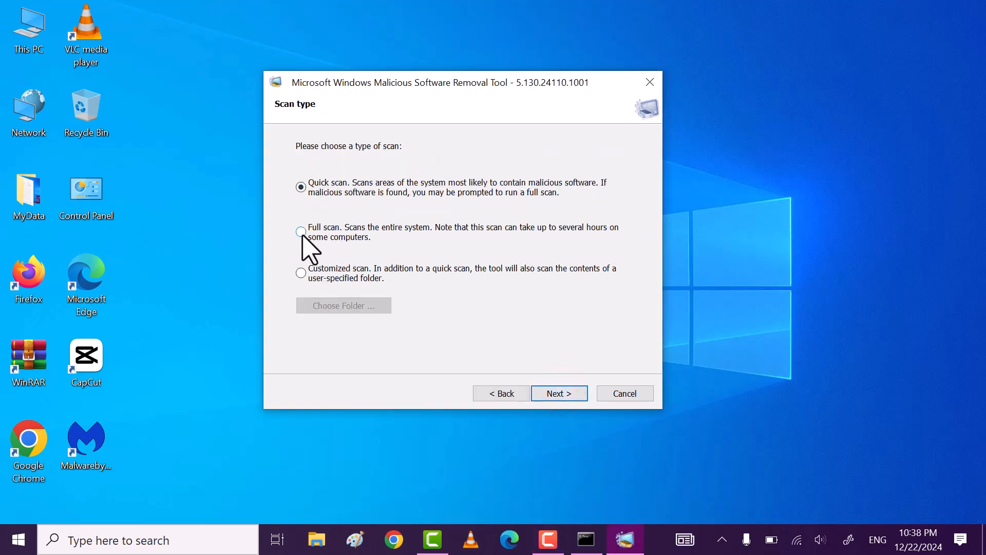
click(301, 232)
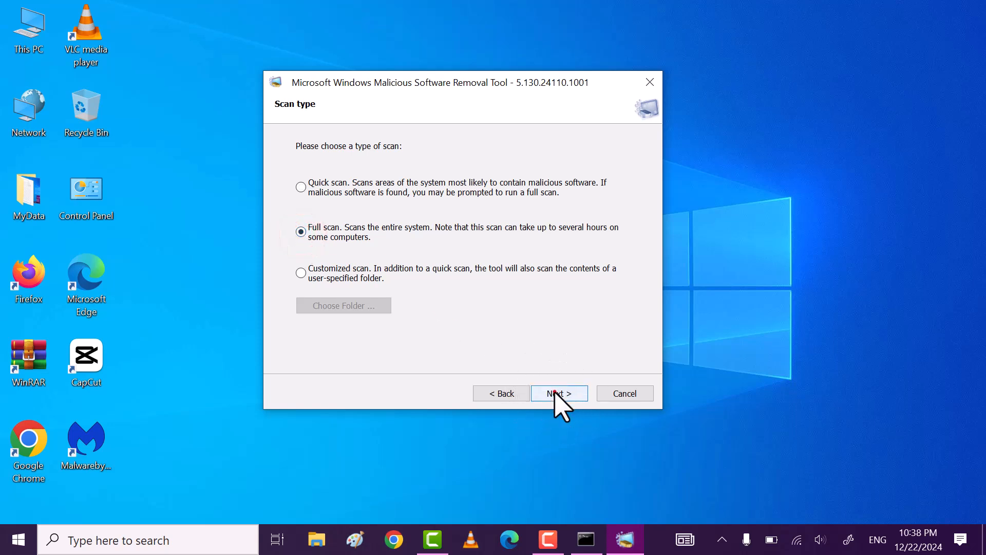
click(558, 393)
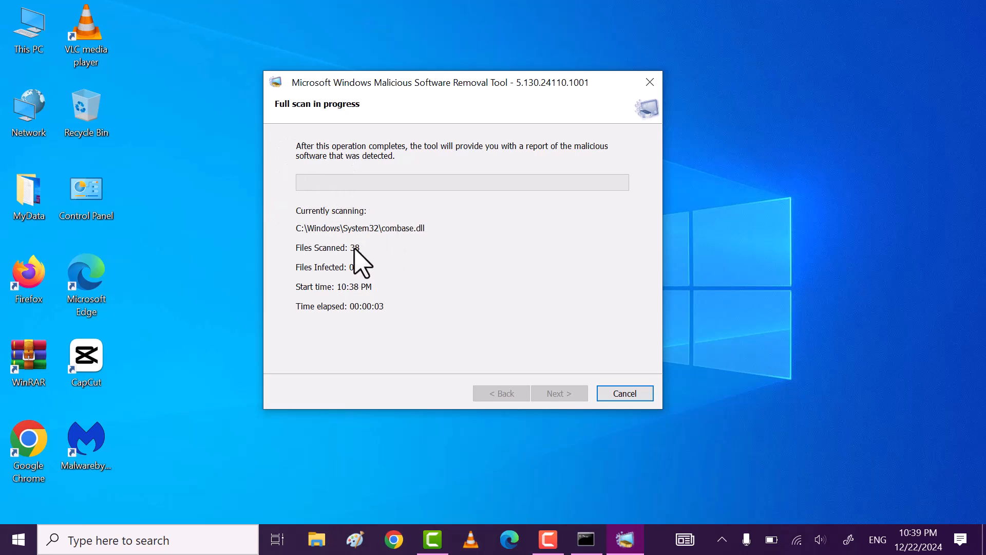
mouse_move(542, 220)
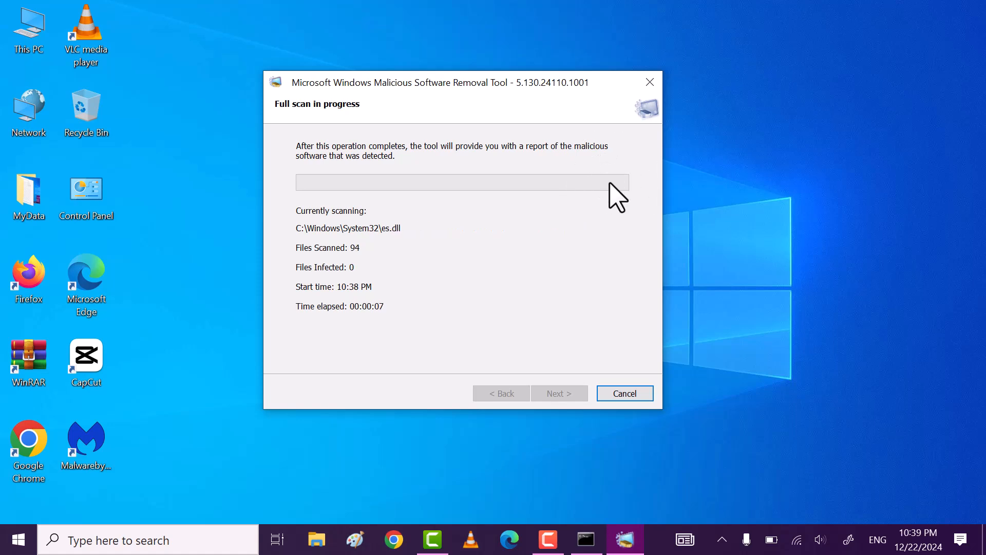
mouse_move(625, 339)
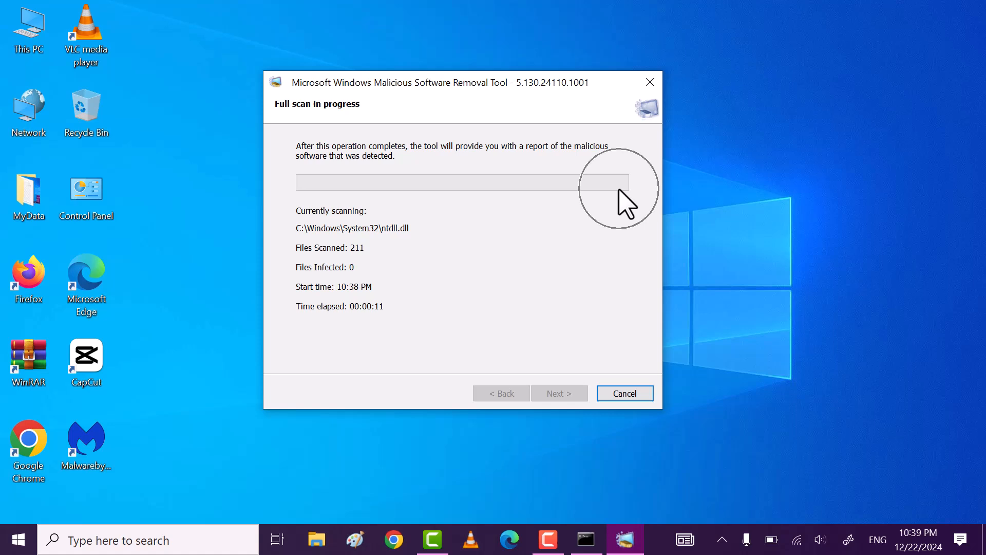
click(623, 393)
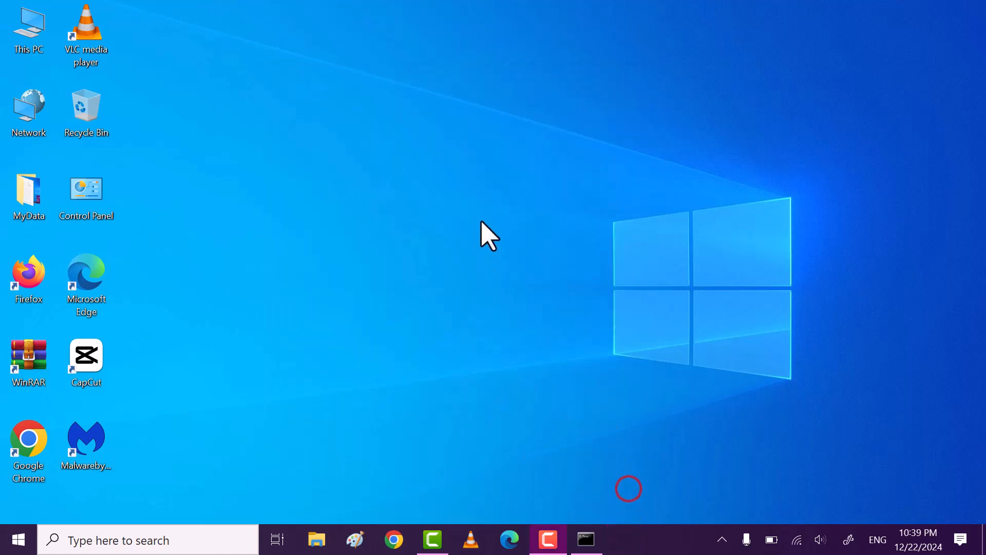
Launch Google Chrome from its desktop shortcut.
right_click(490, 237)
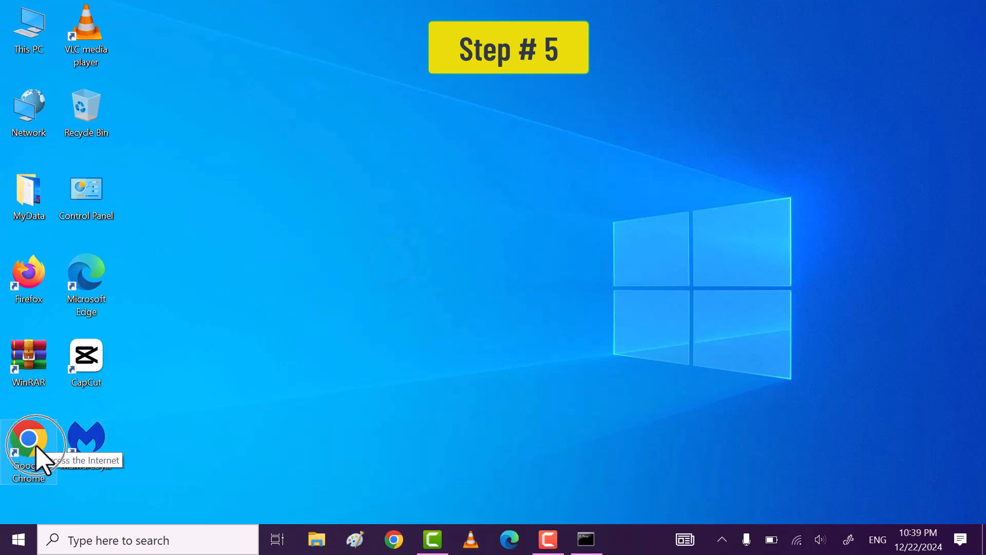
double_click(28, 440)
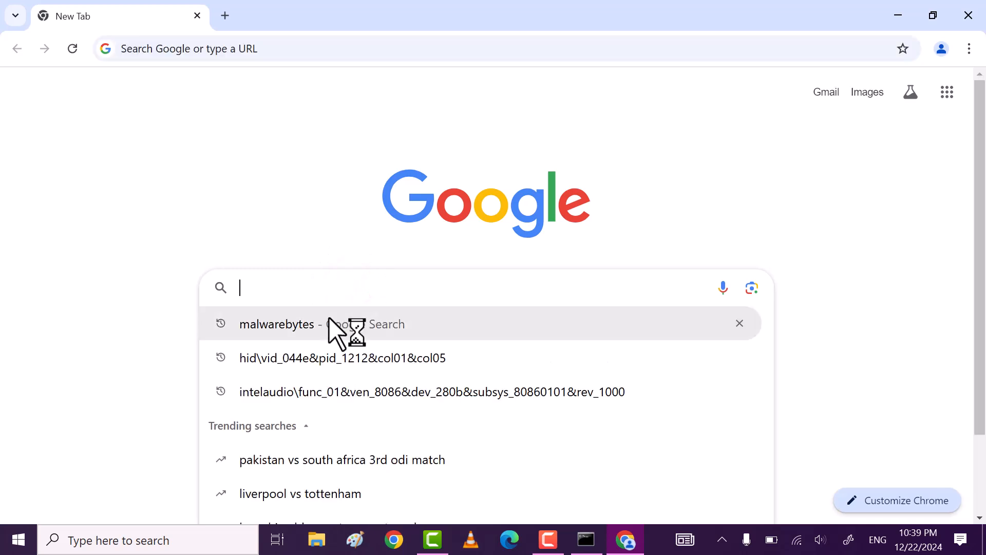
Search for malwarebytes and start the free MBSetup.exe download from the official site.
click(276, 324)
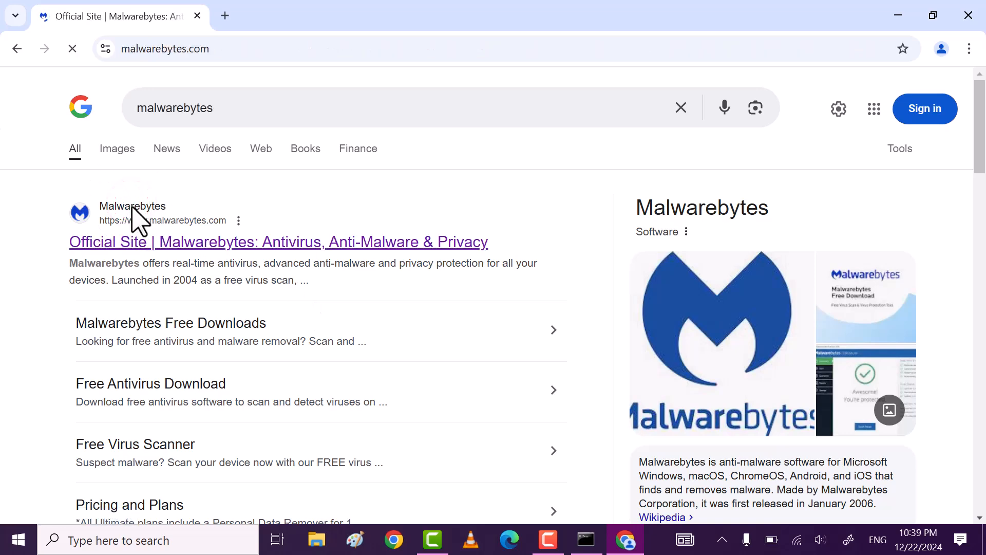
click(278, 241)
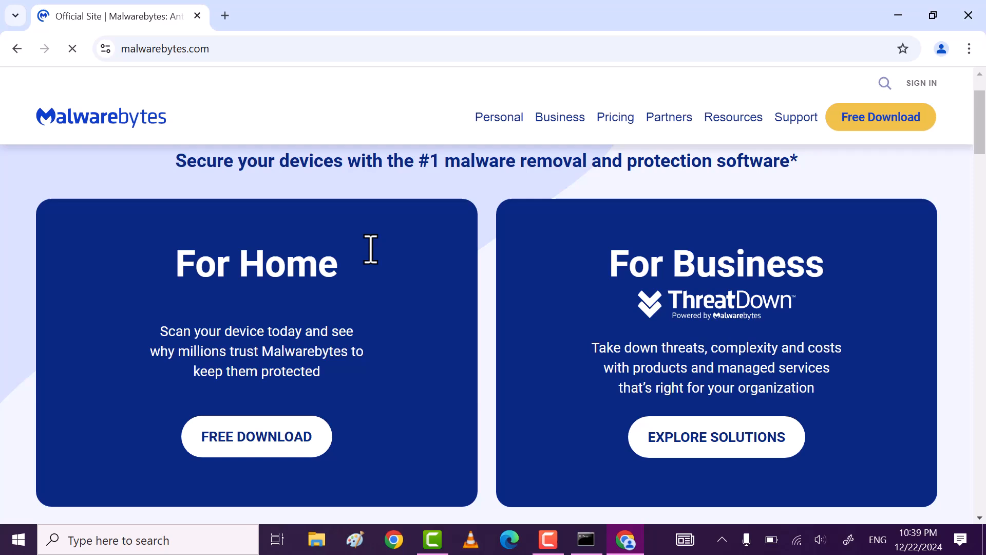
scroll(down, 3)
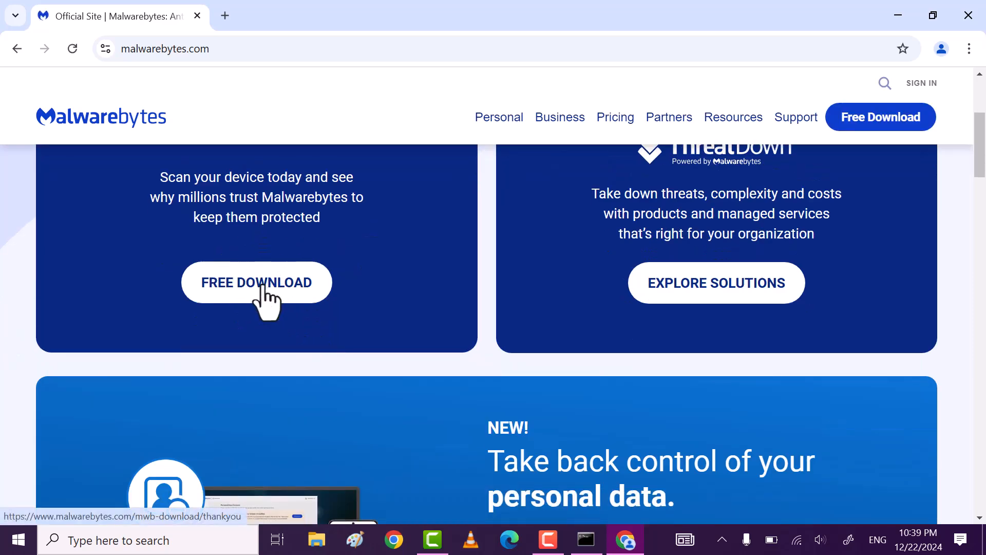
mouse_move(899, 14)
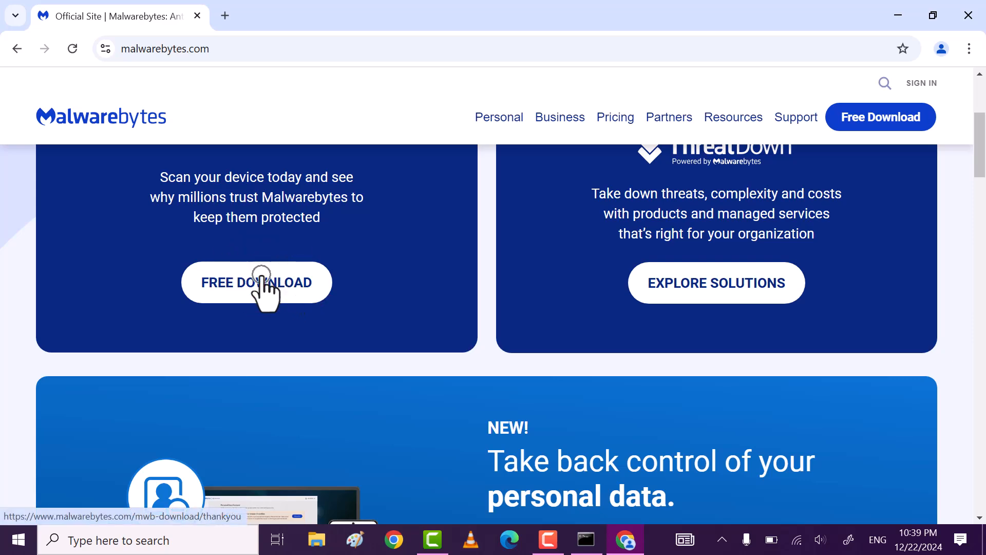
click(256, 282)
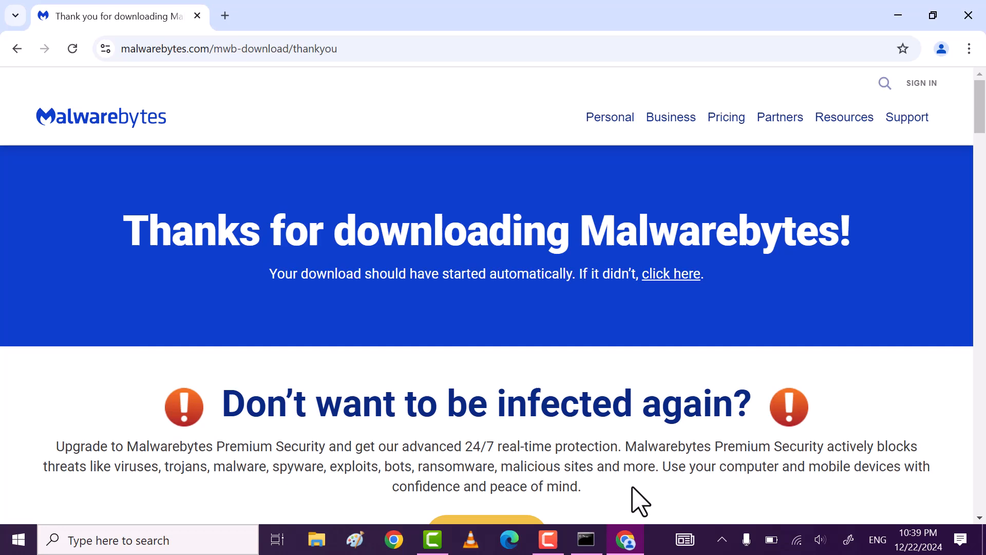
Show the downloaded MBSetup.exe in its Downloads folder.
click(913, 48)
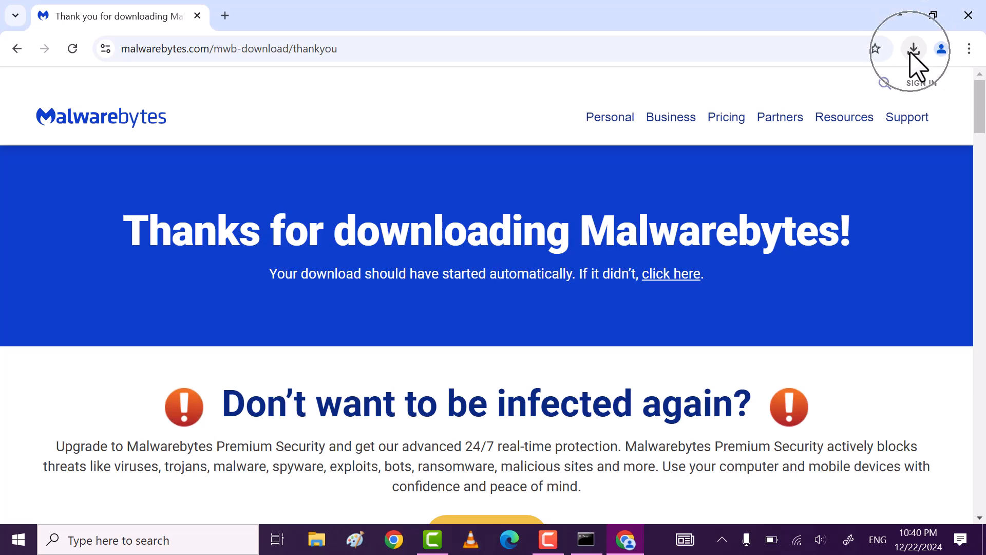
click(913, 48)
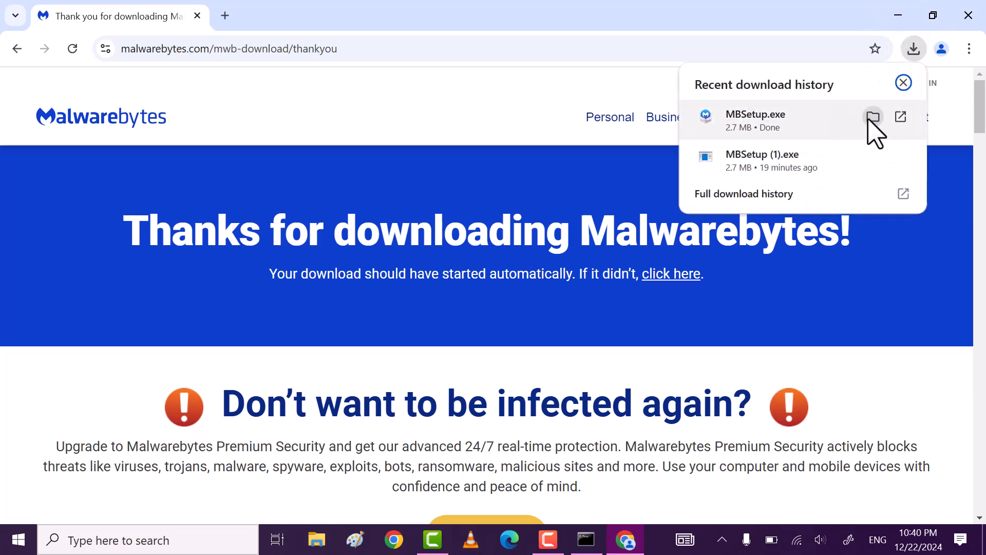
click(873, 117)
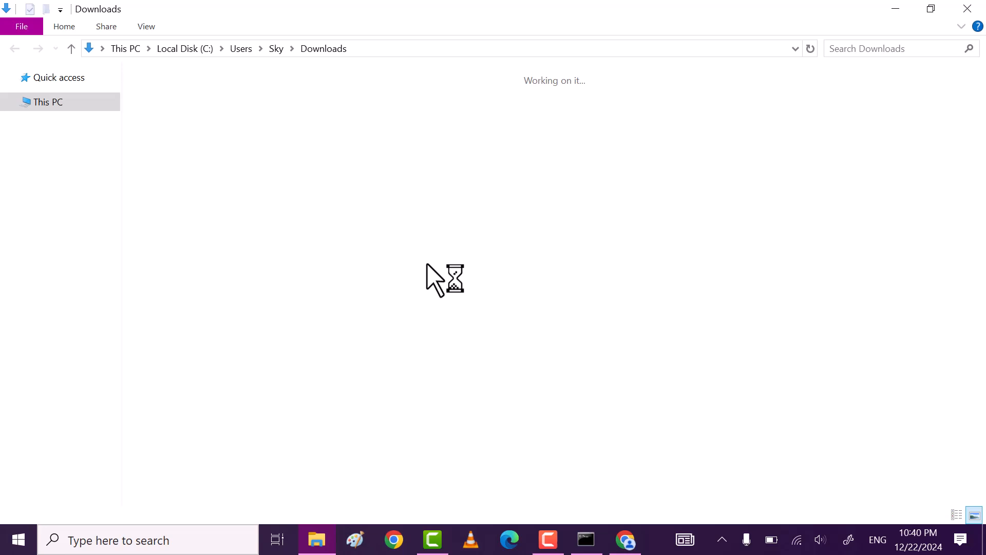
Run MBSetup from the Downloads folder.
click(174, 130)
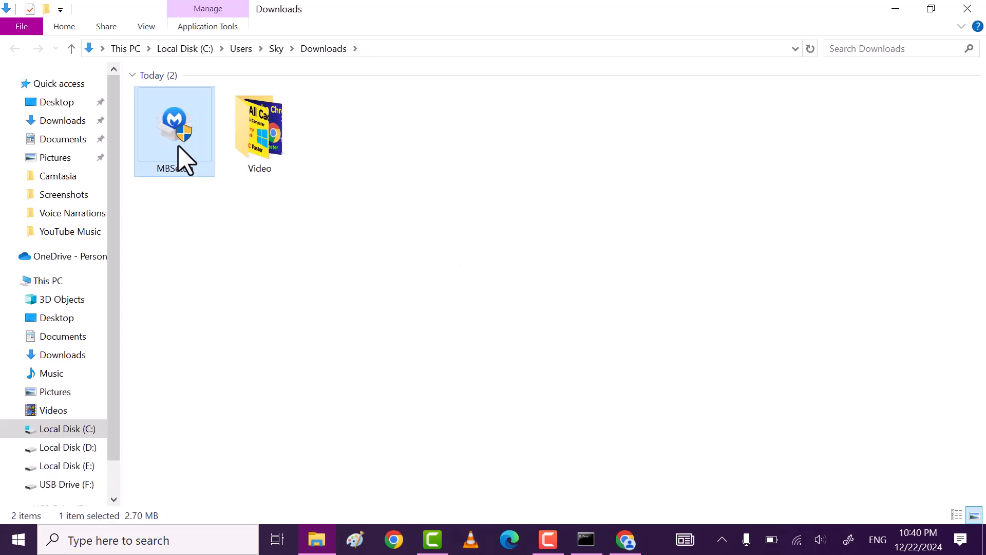
right_click(174, 130)
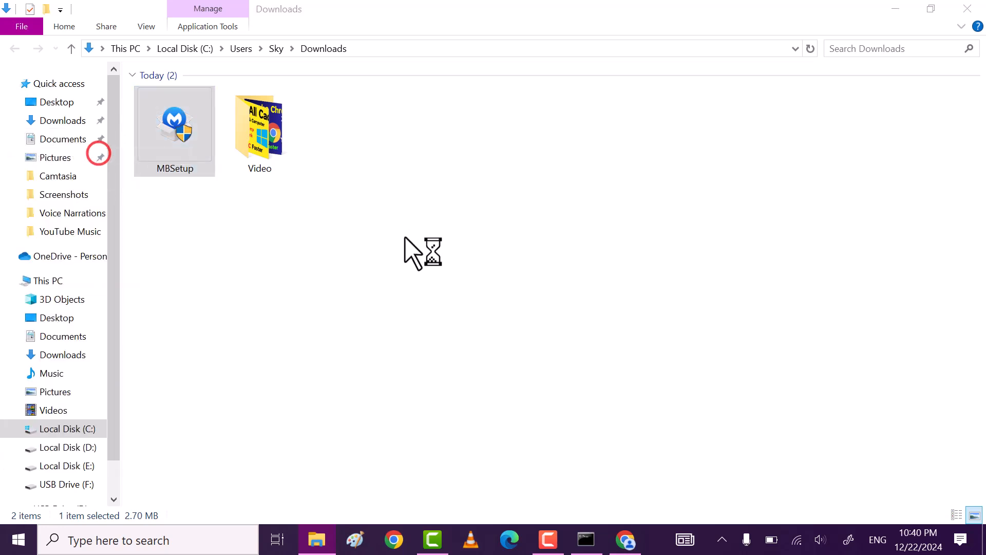
double_click(174, 122)
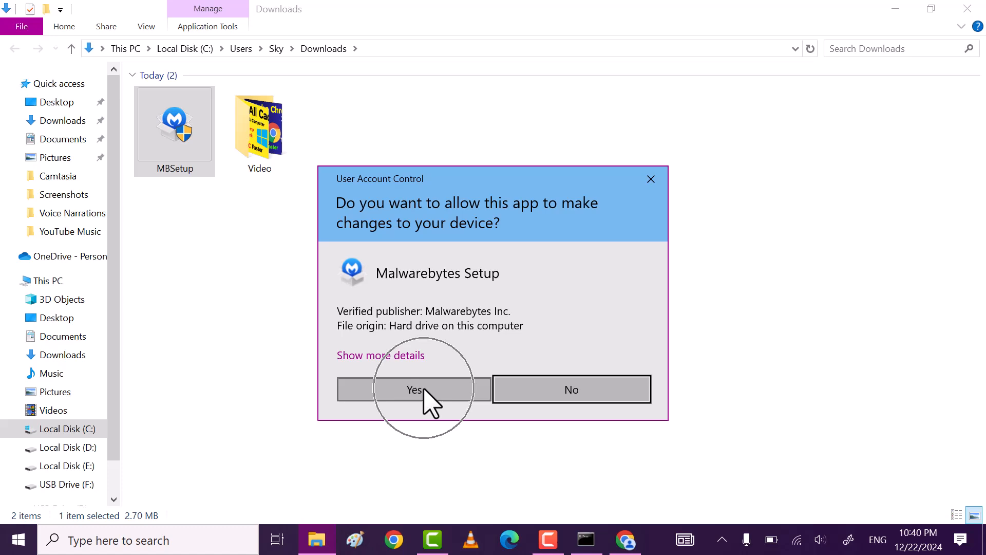
mouse_move(651, 179)
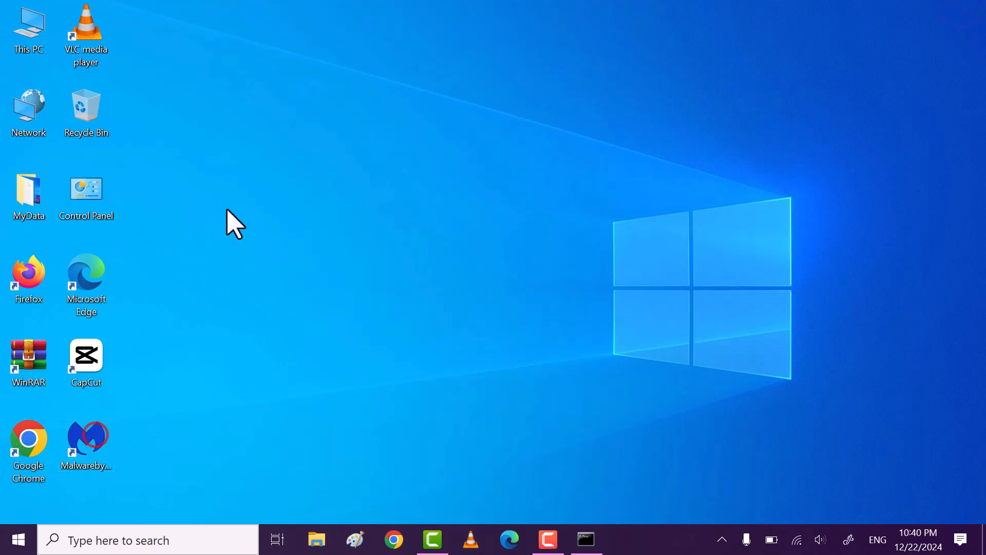
Open Malwarebytes from its desktop shortcut.
right_click(87, 440)
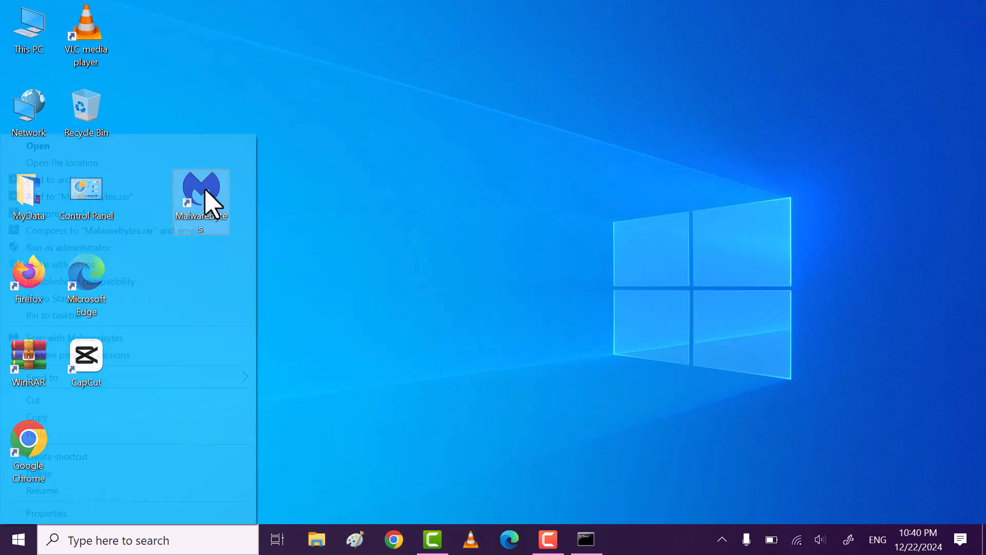
click(159, 145)
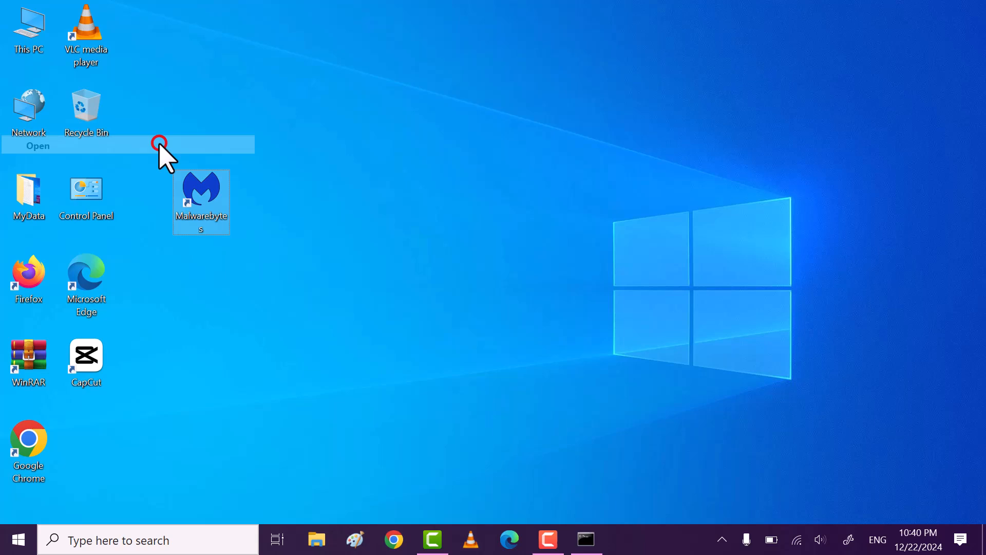
double_click(200, 198)
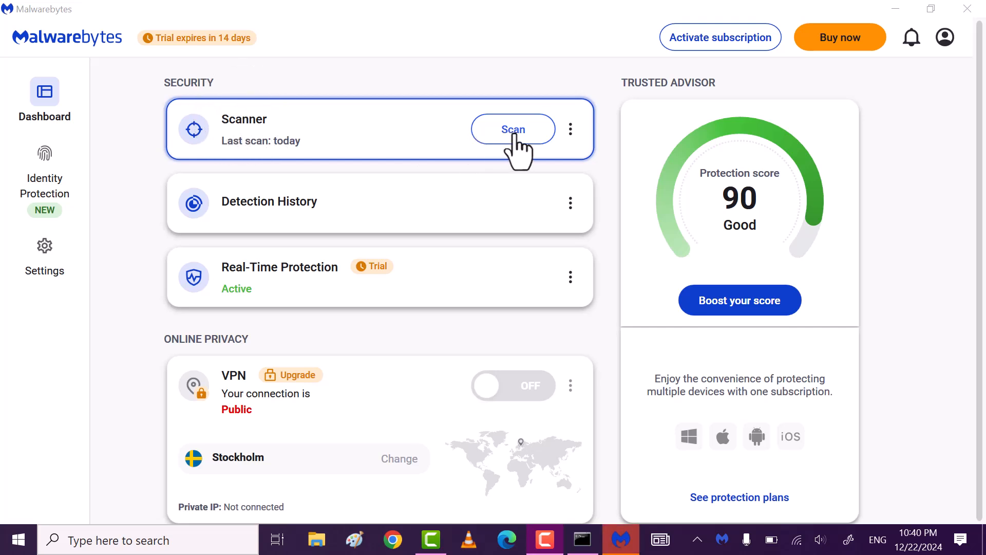
Start a Malwarebytes threat scan from the Scanner card.
click(513, 129)
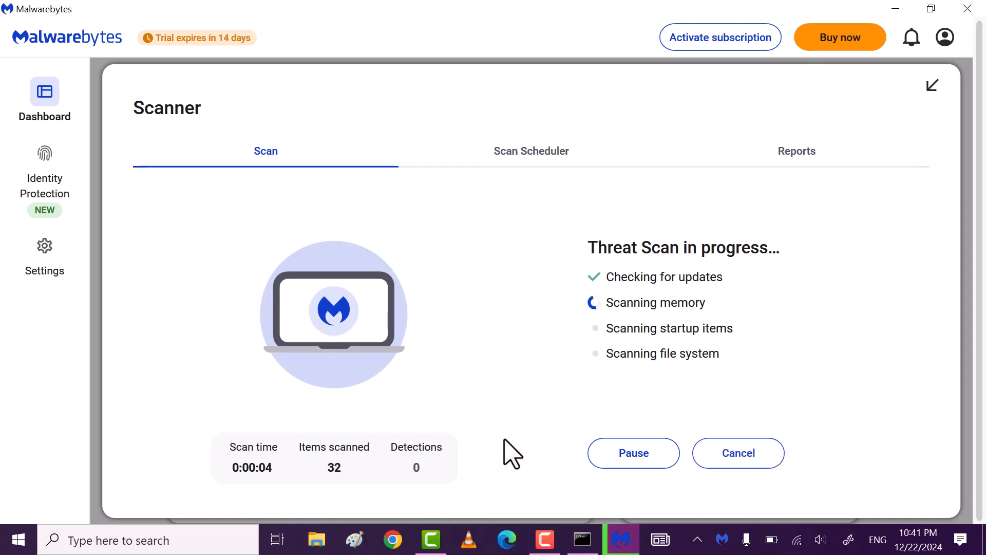
mouse_move(207, 317)
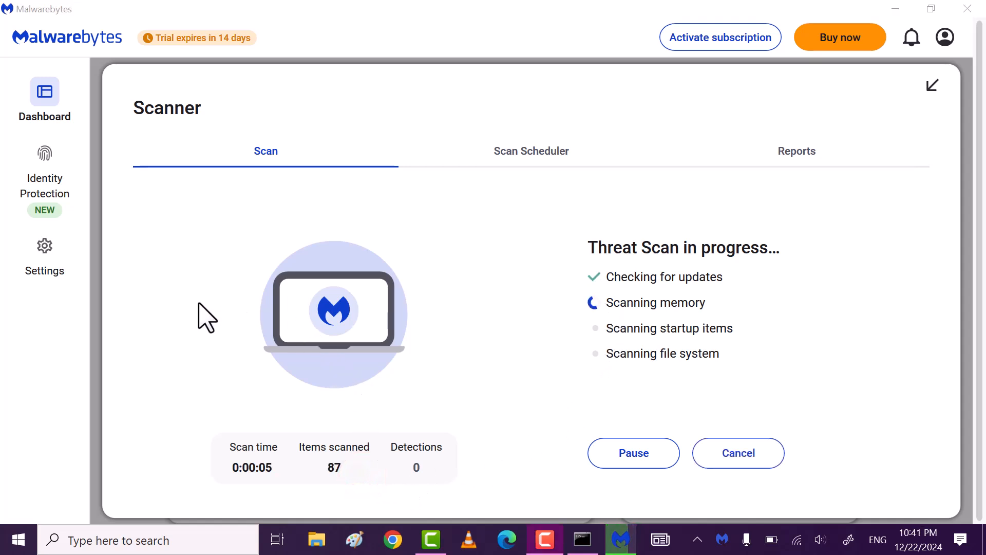
mouse_move(409, 494)
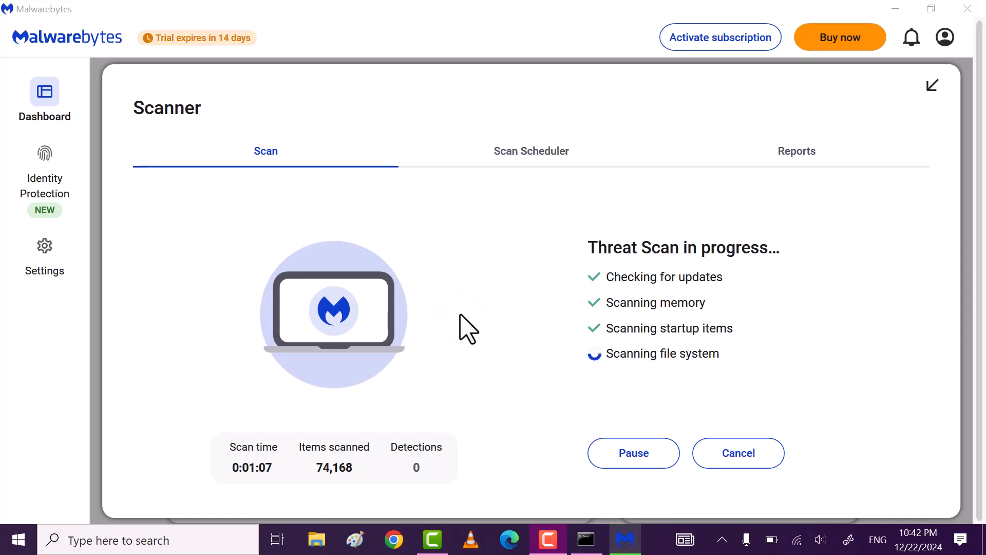
mouse_move(600, 339)
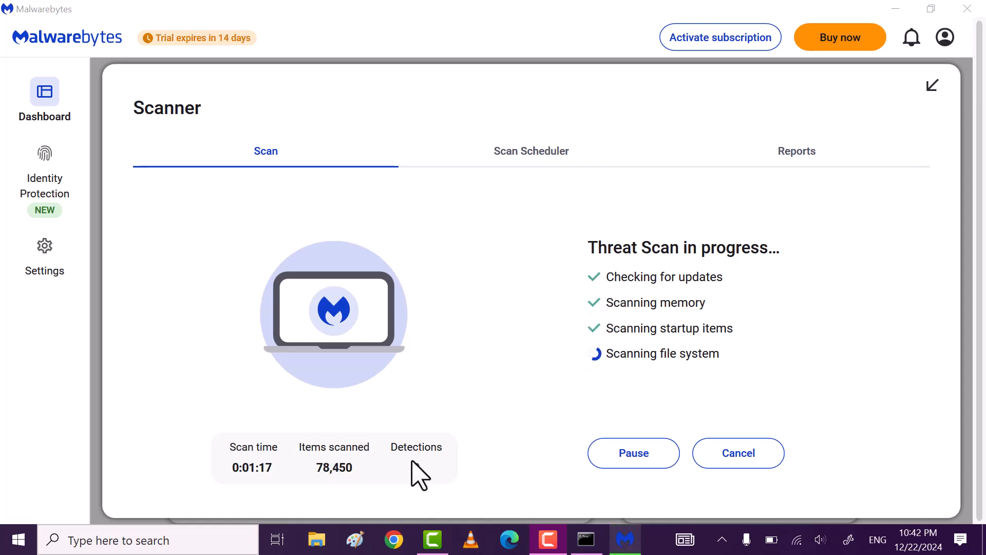
mouse_move(471, 327)
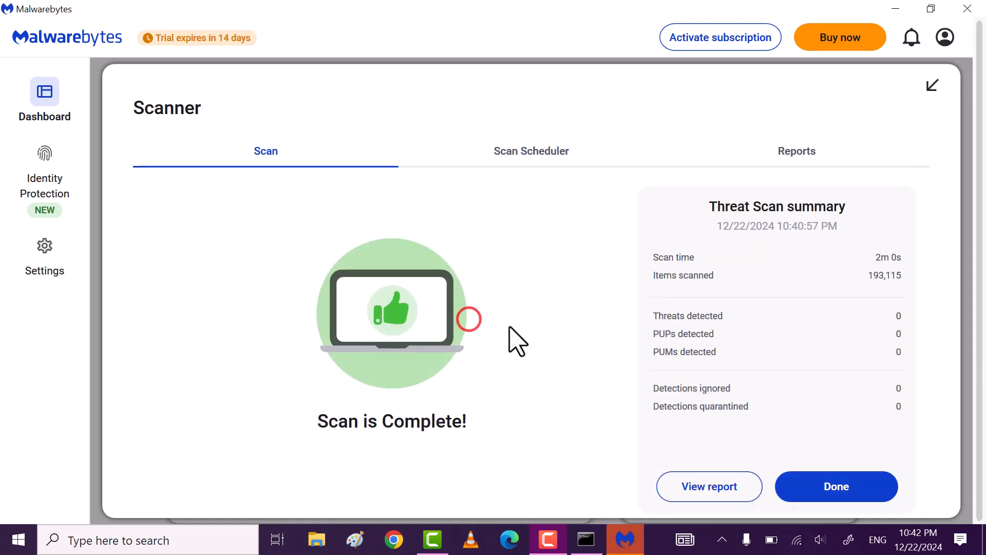
mouse_move(890, 302)
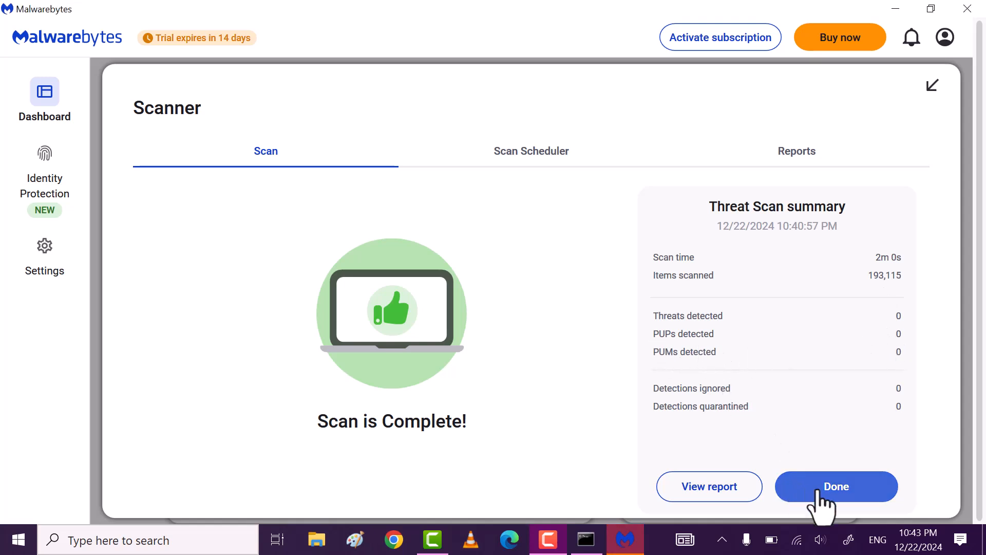
Dismiss the threat scan summary to return to the dashboard.
click(835, 486)
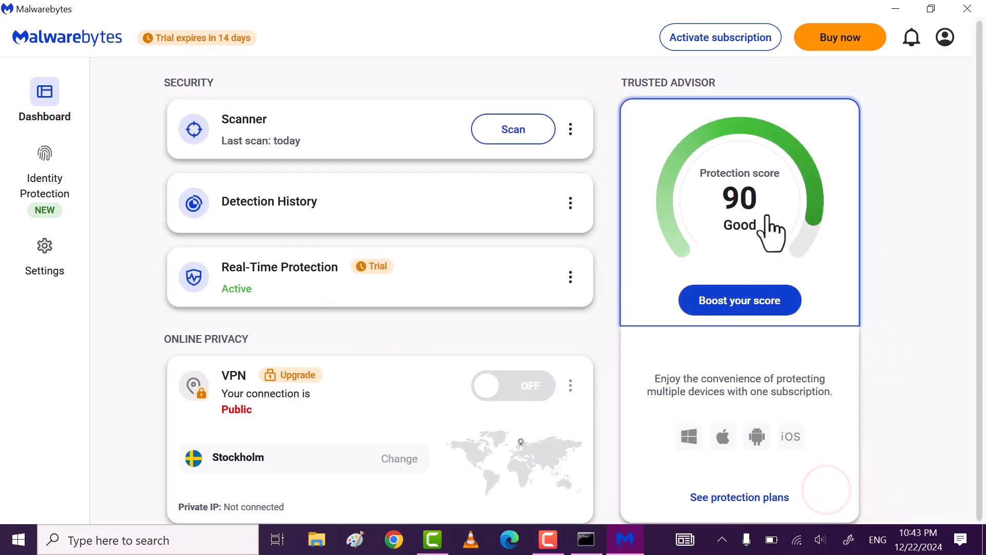